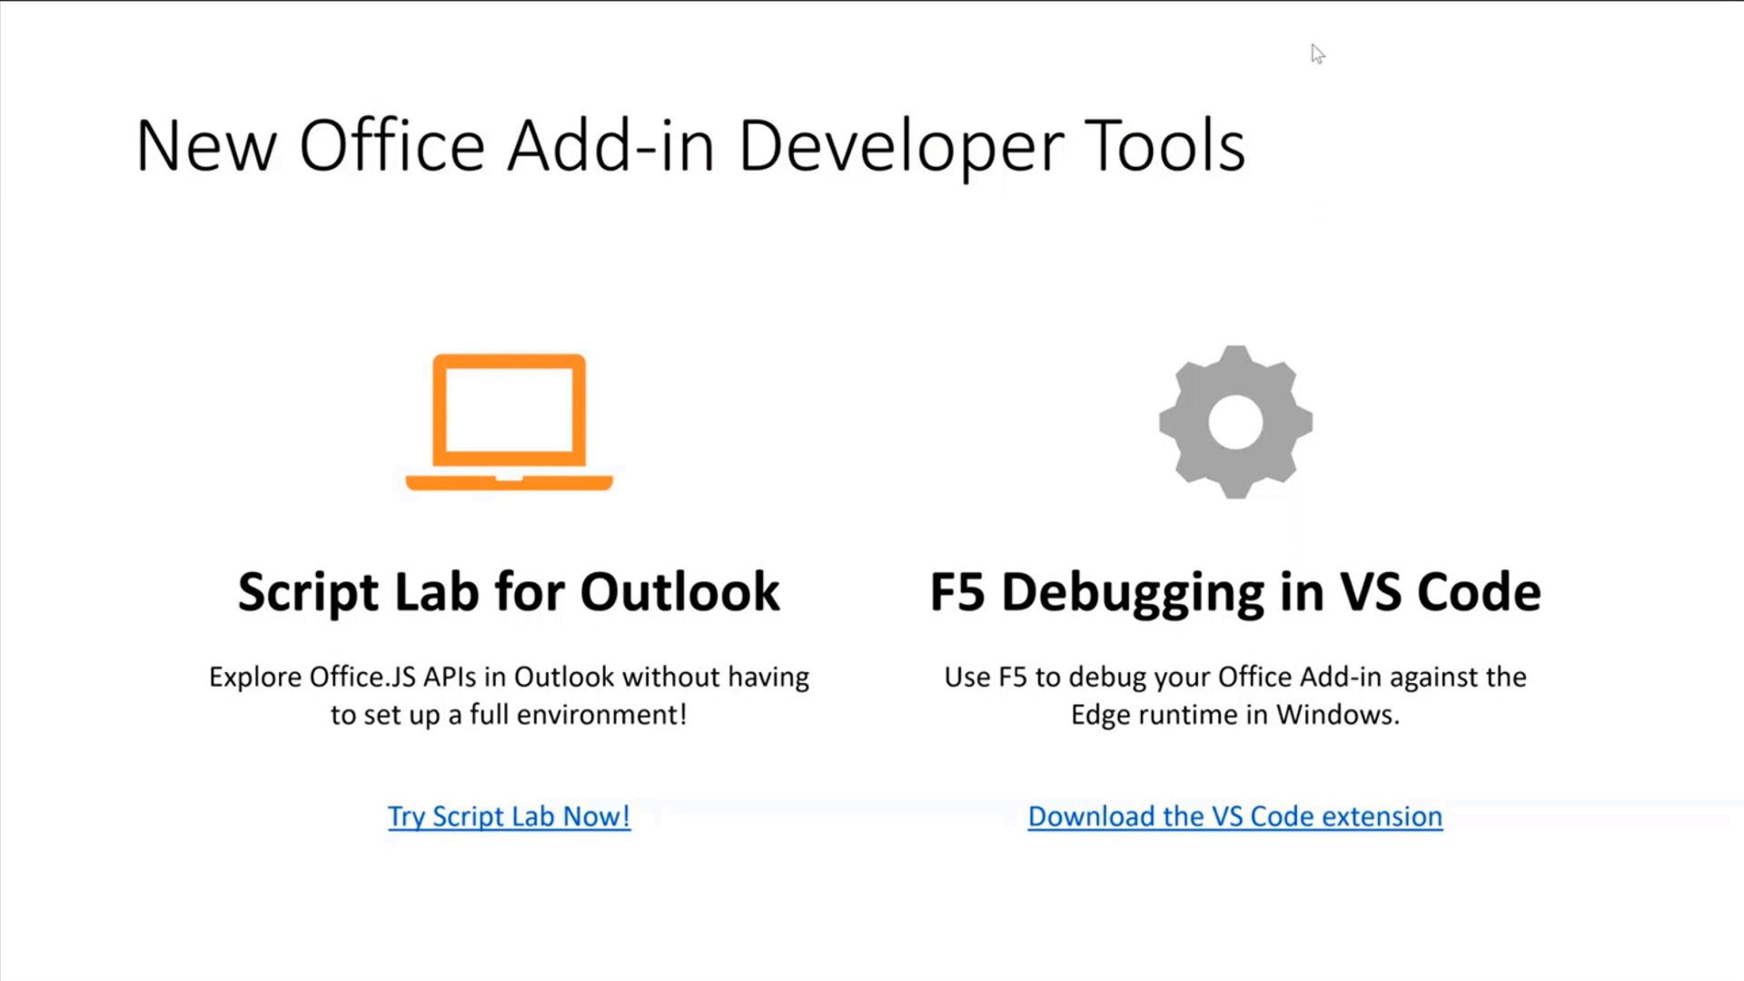
pyautogui.moveTo(1123, 42)
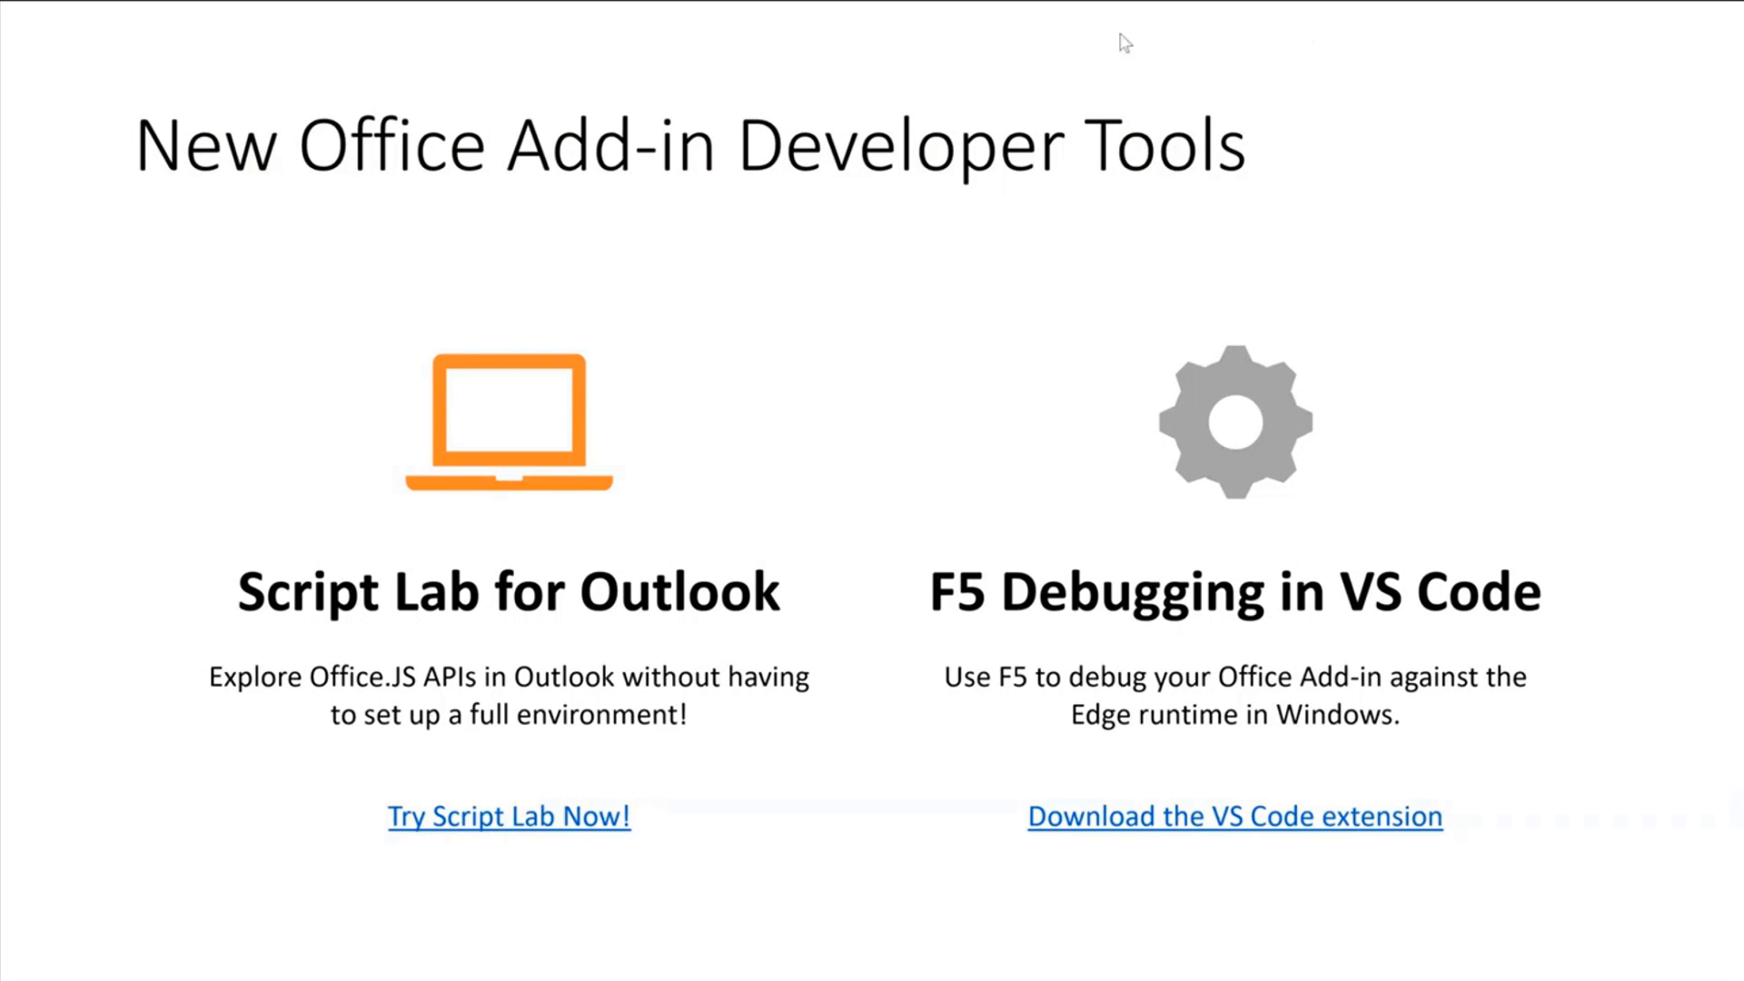
pyautogui.moveTo(1461, 110)
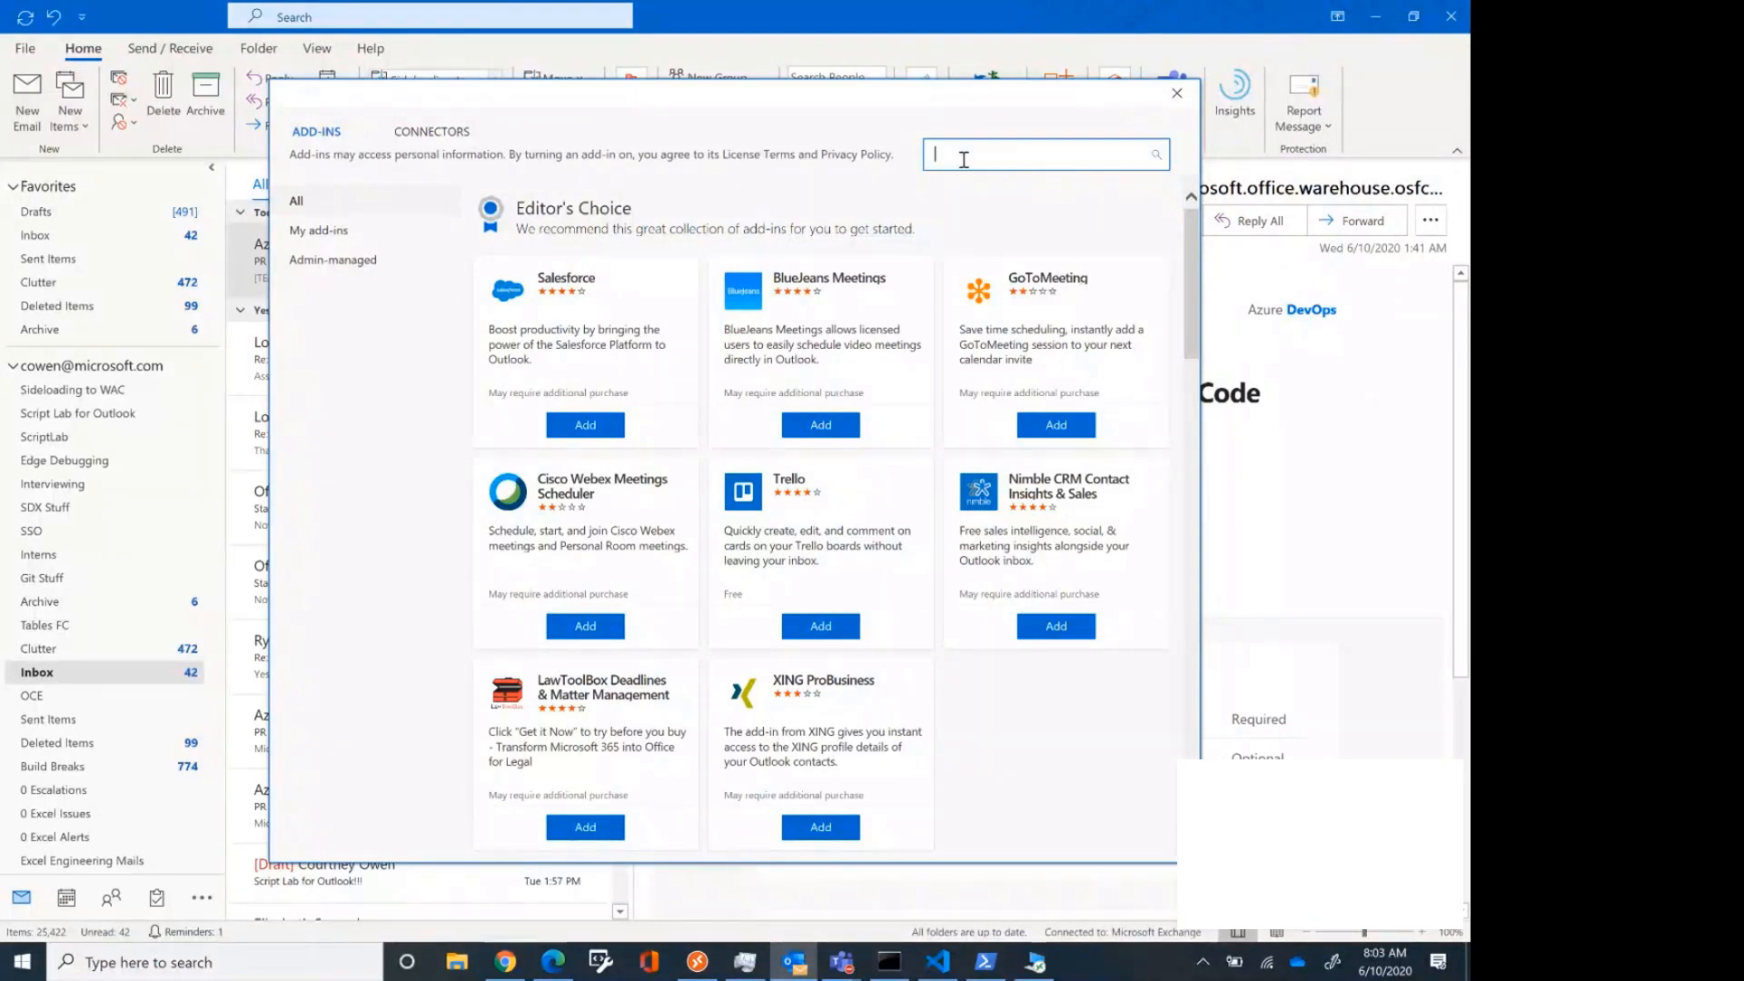
# Search the add-ins store for 'Scri' and view Script Lab for Outlook's next preview screenshot
pyautogui.write('Scri')
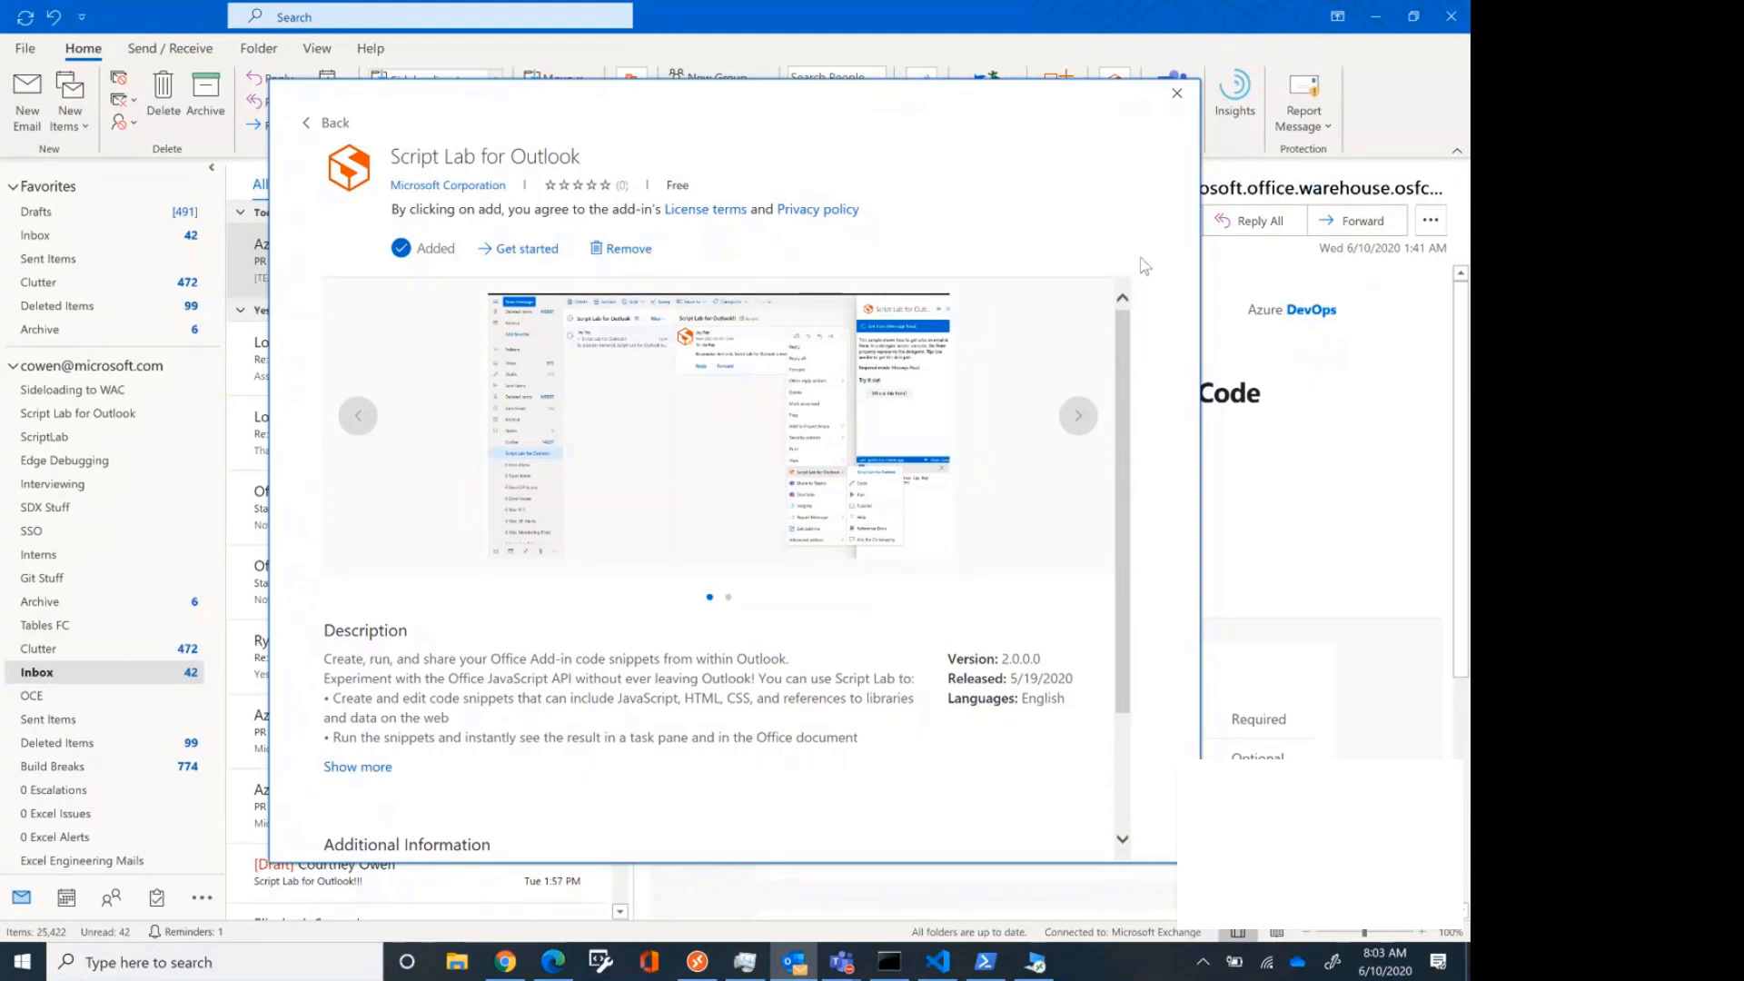
pyautogui.click(1077, 414)
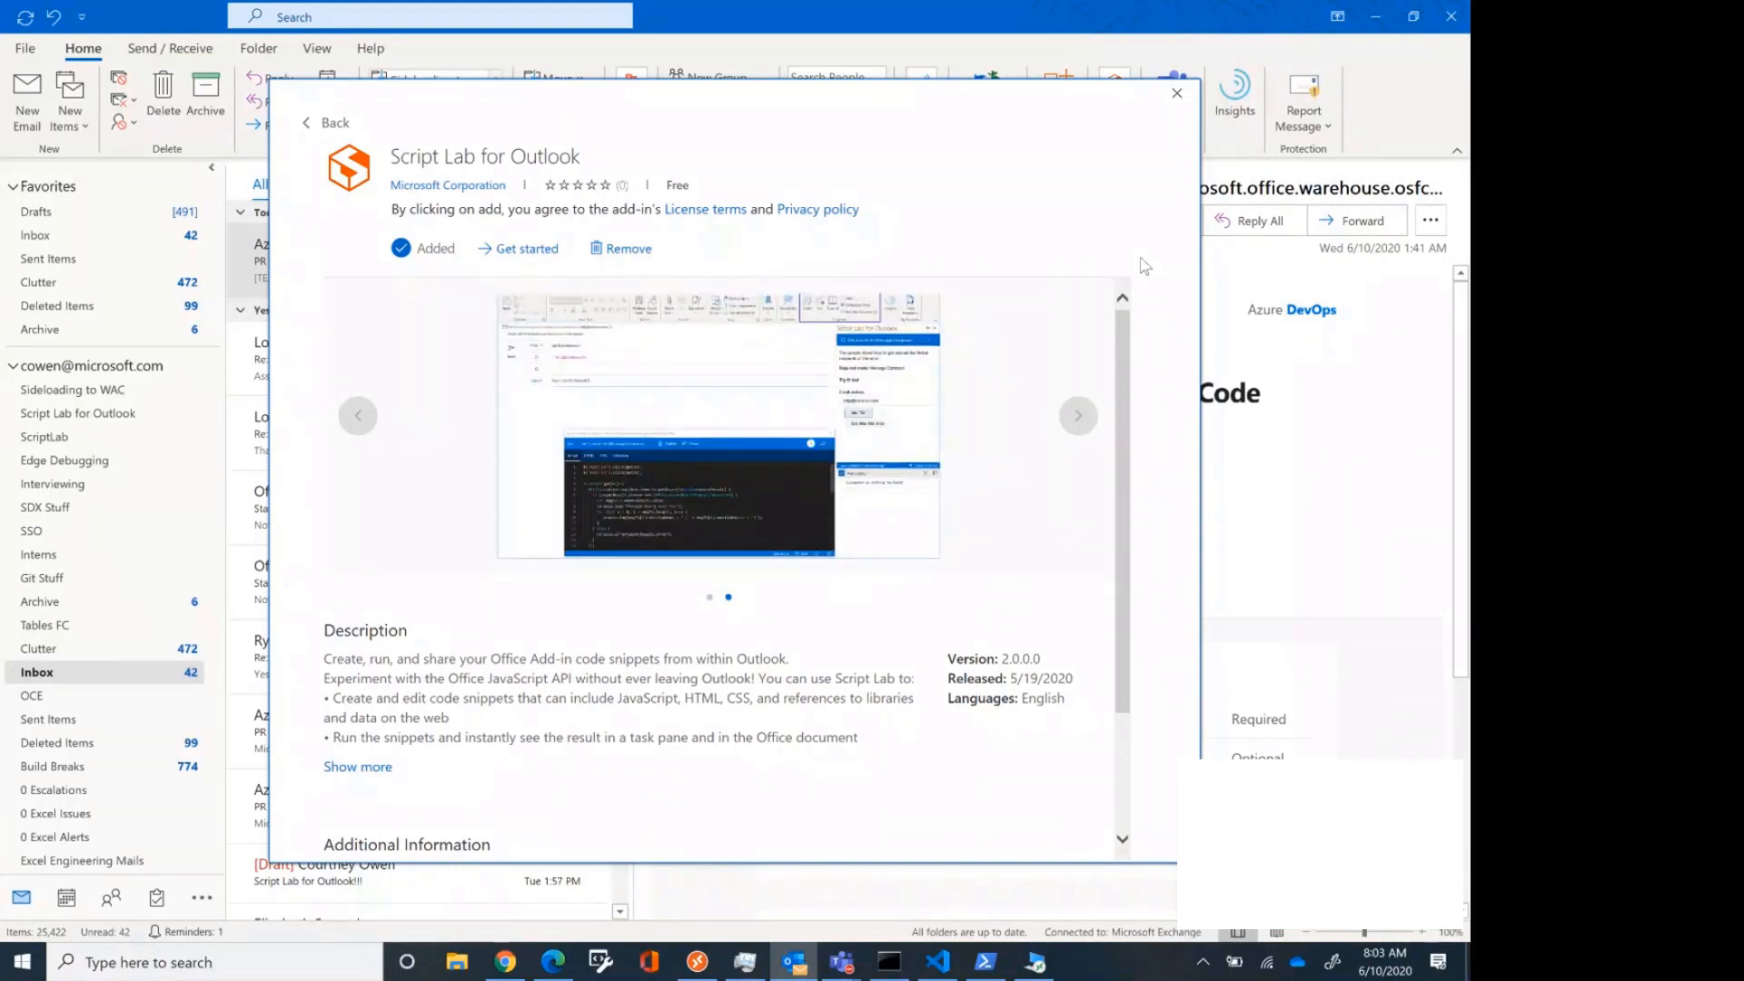
# Close the add-ins store to return to the inbox with the Azure DevOps email open
pyautogui.click(1176, 93)
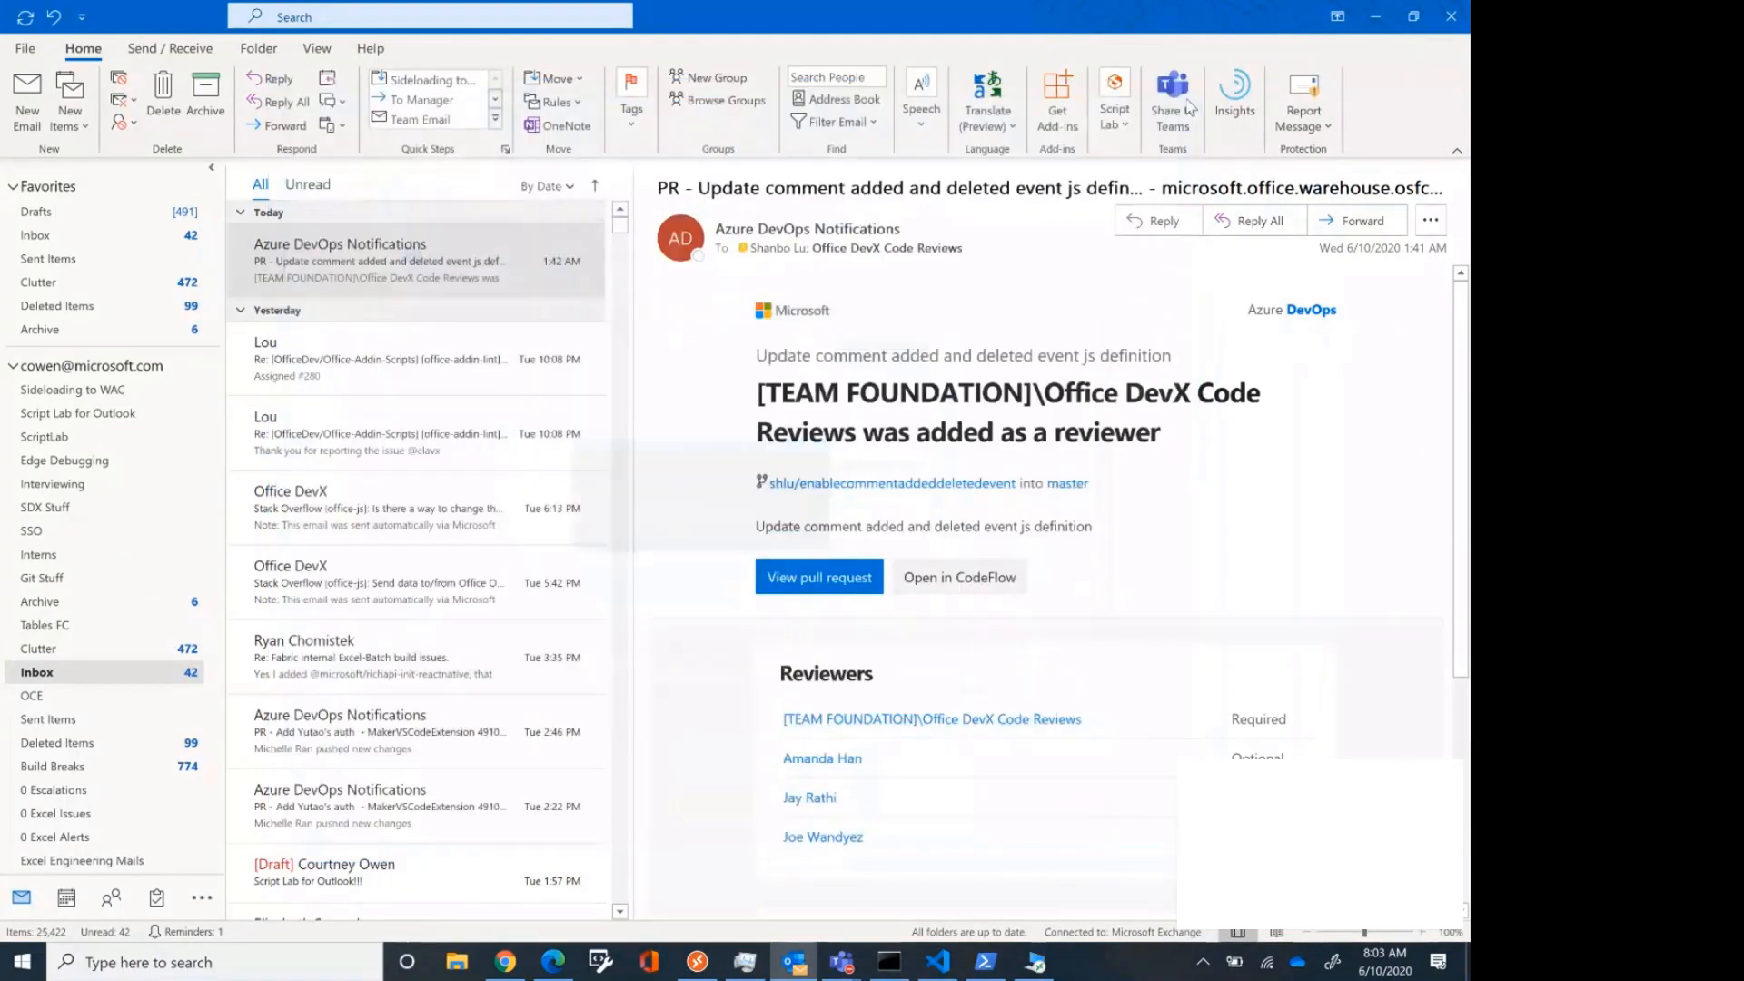
pyautogui.moveTo(1172, 94)
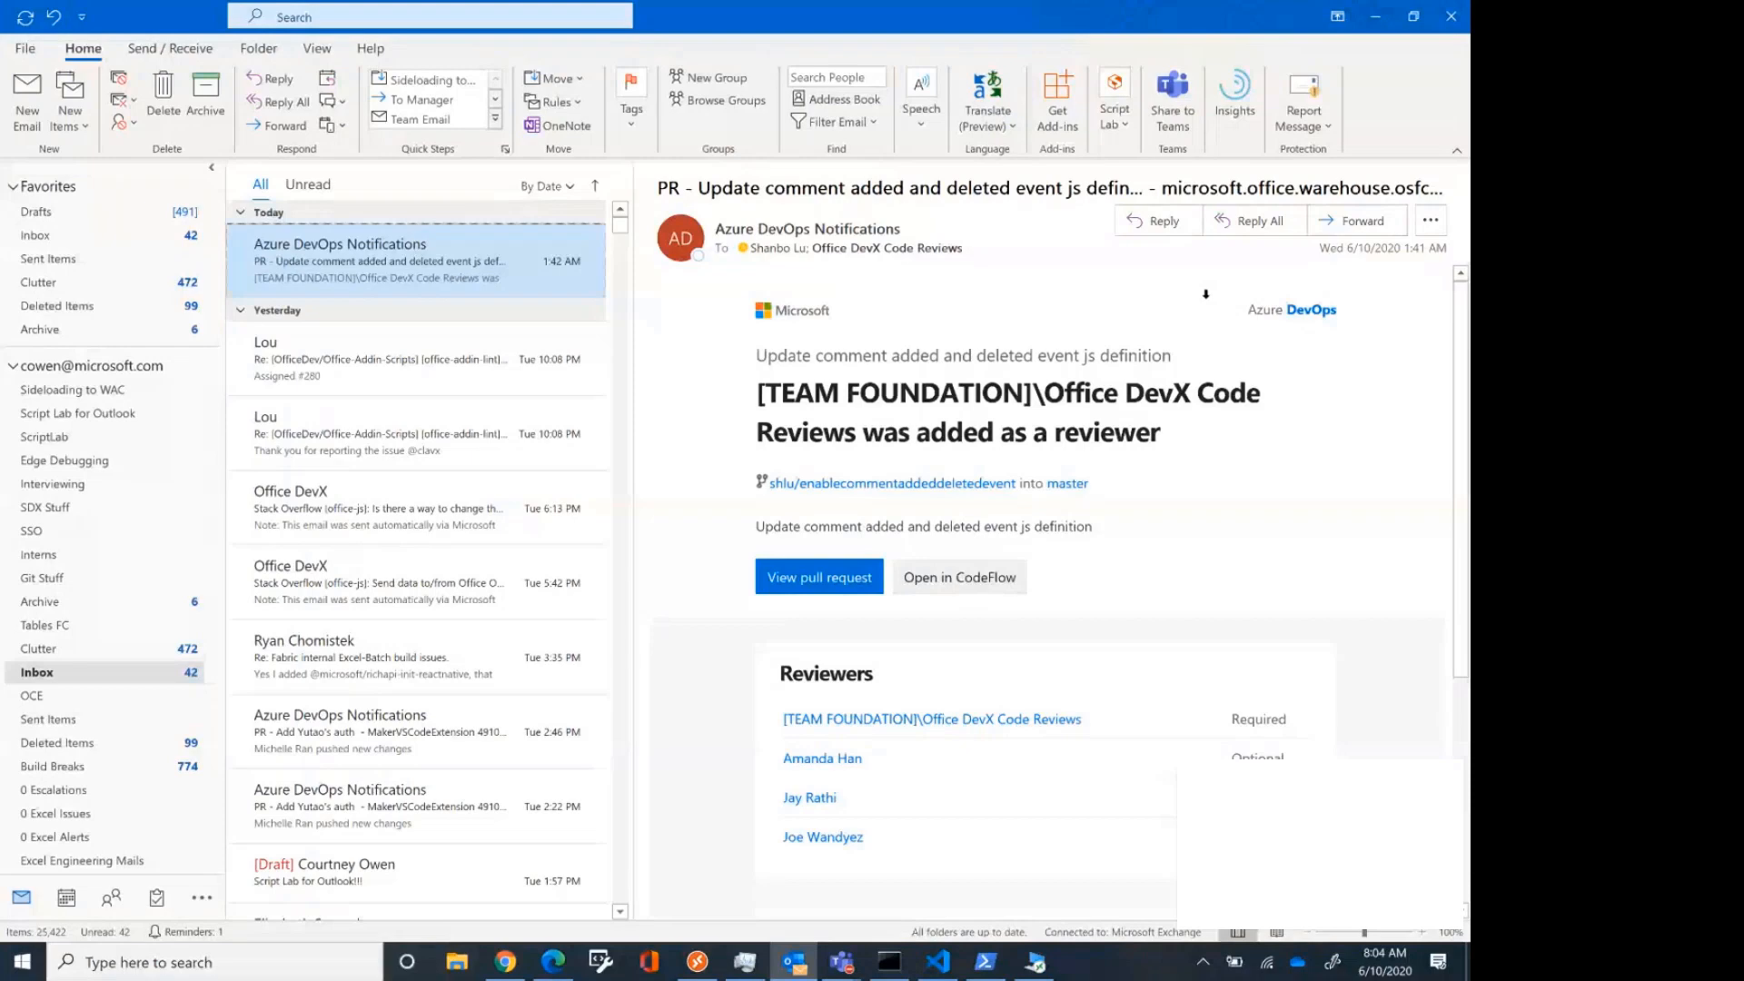
pyautogui.moveTo(1114, 100)
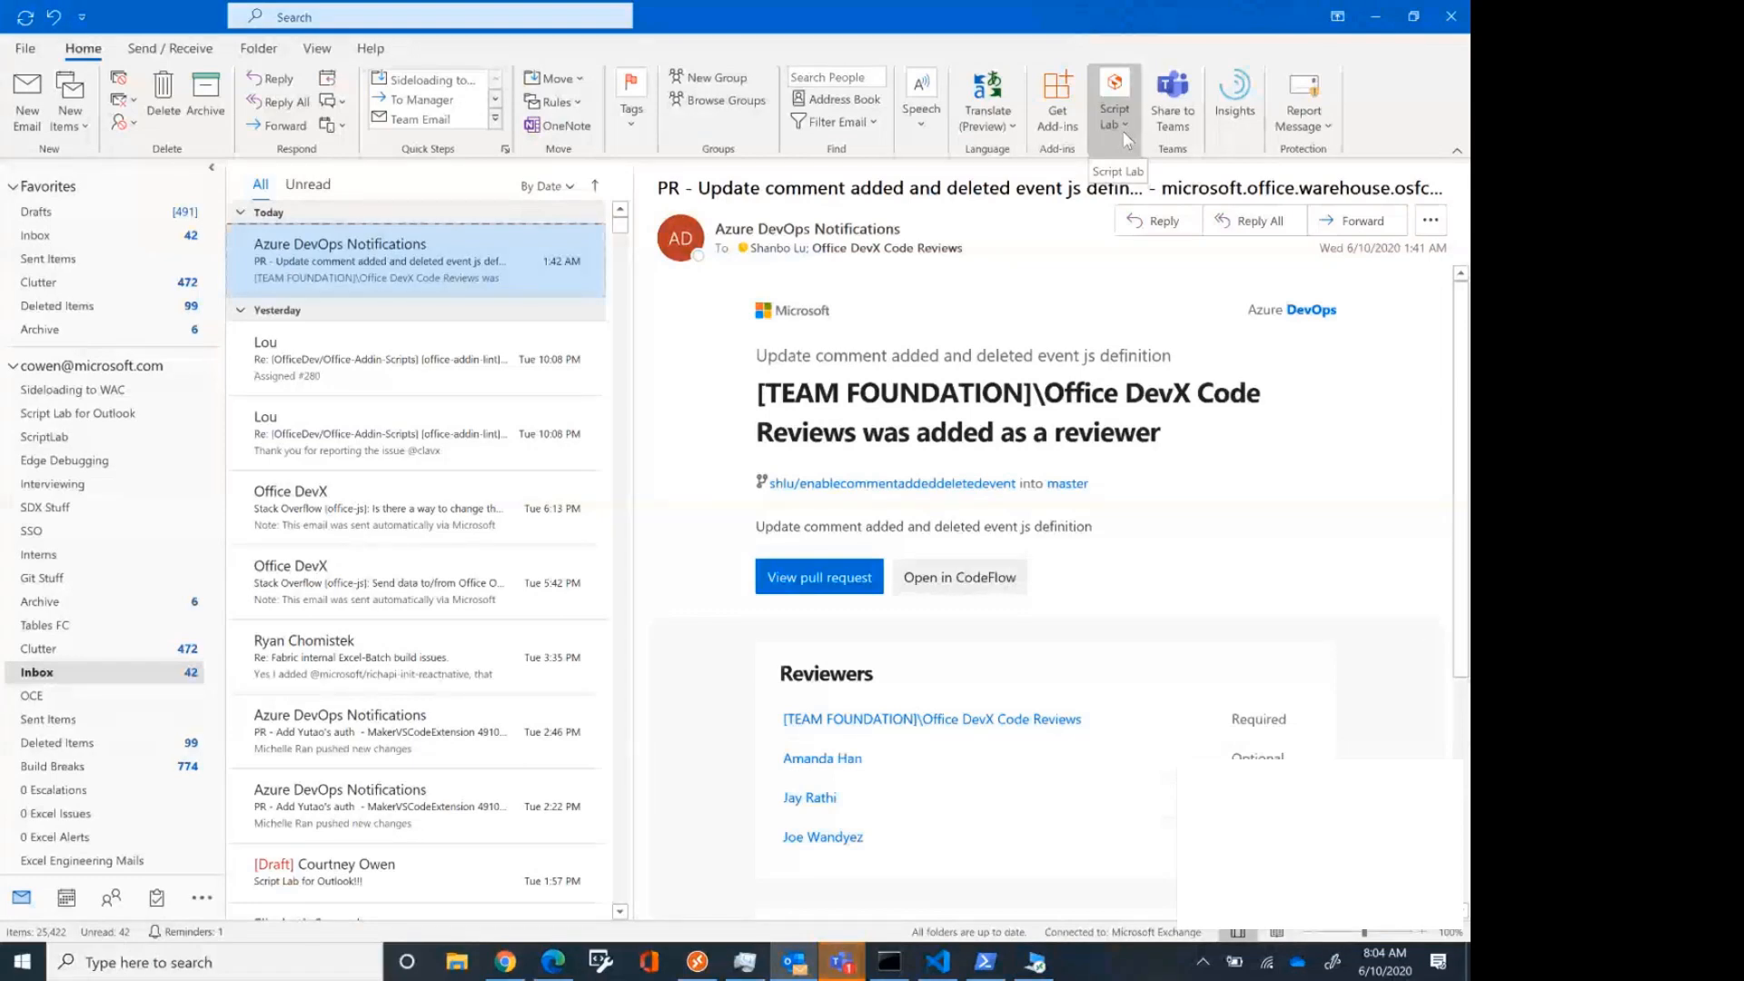
# Launch Script Lab's Run pane and choose the Get from (Message Read) sample
pyautogui.click(1114, 99)
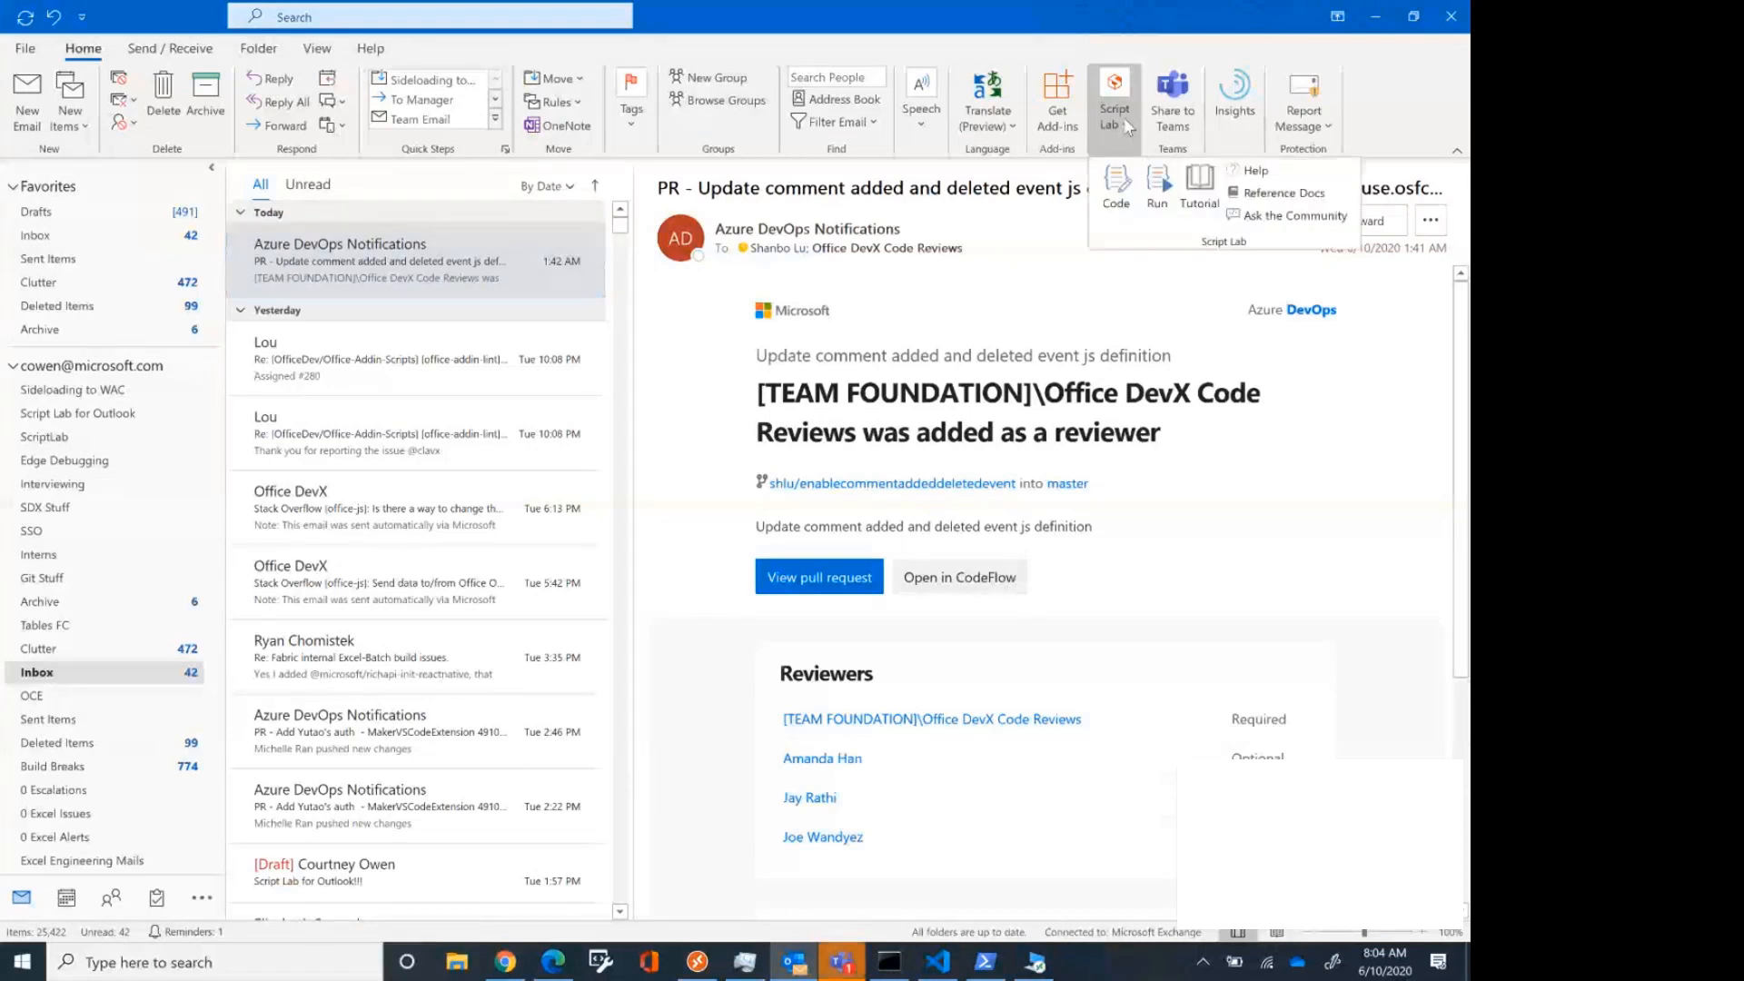
pyautogui.moveTo(1158, 185)
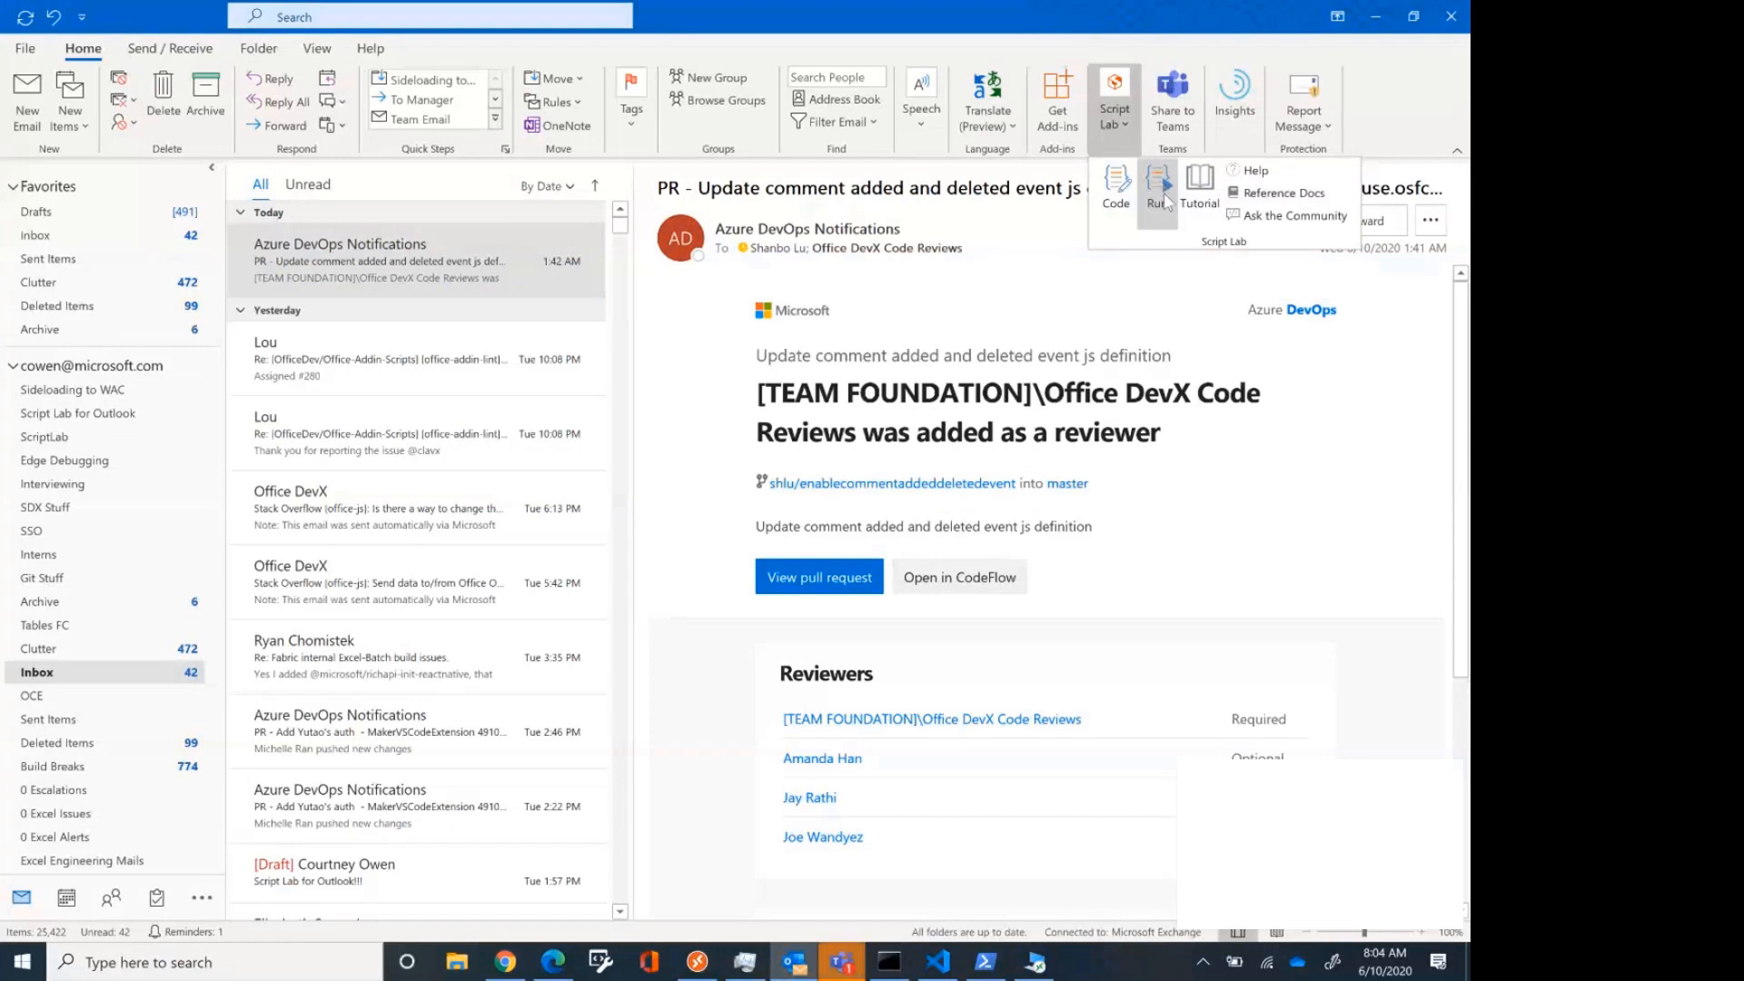
pyautogui.click(1156, 184)
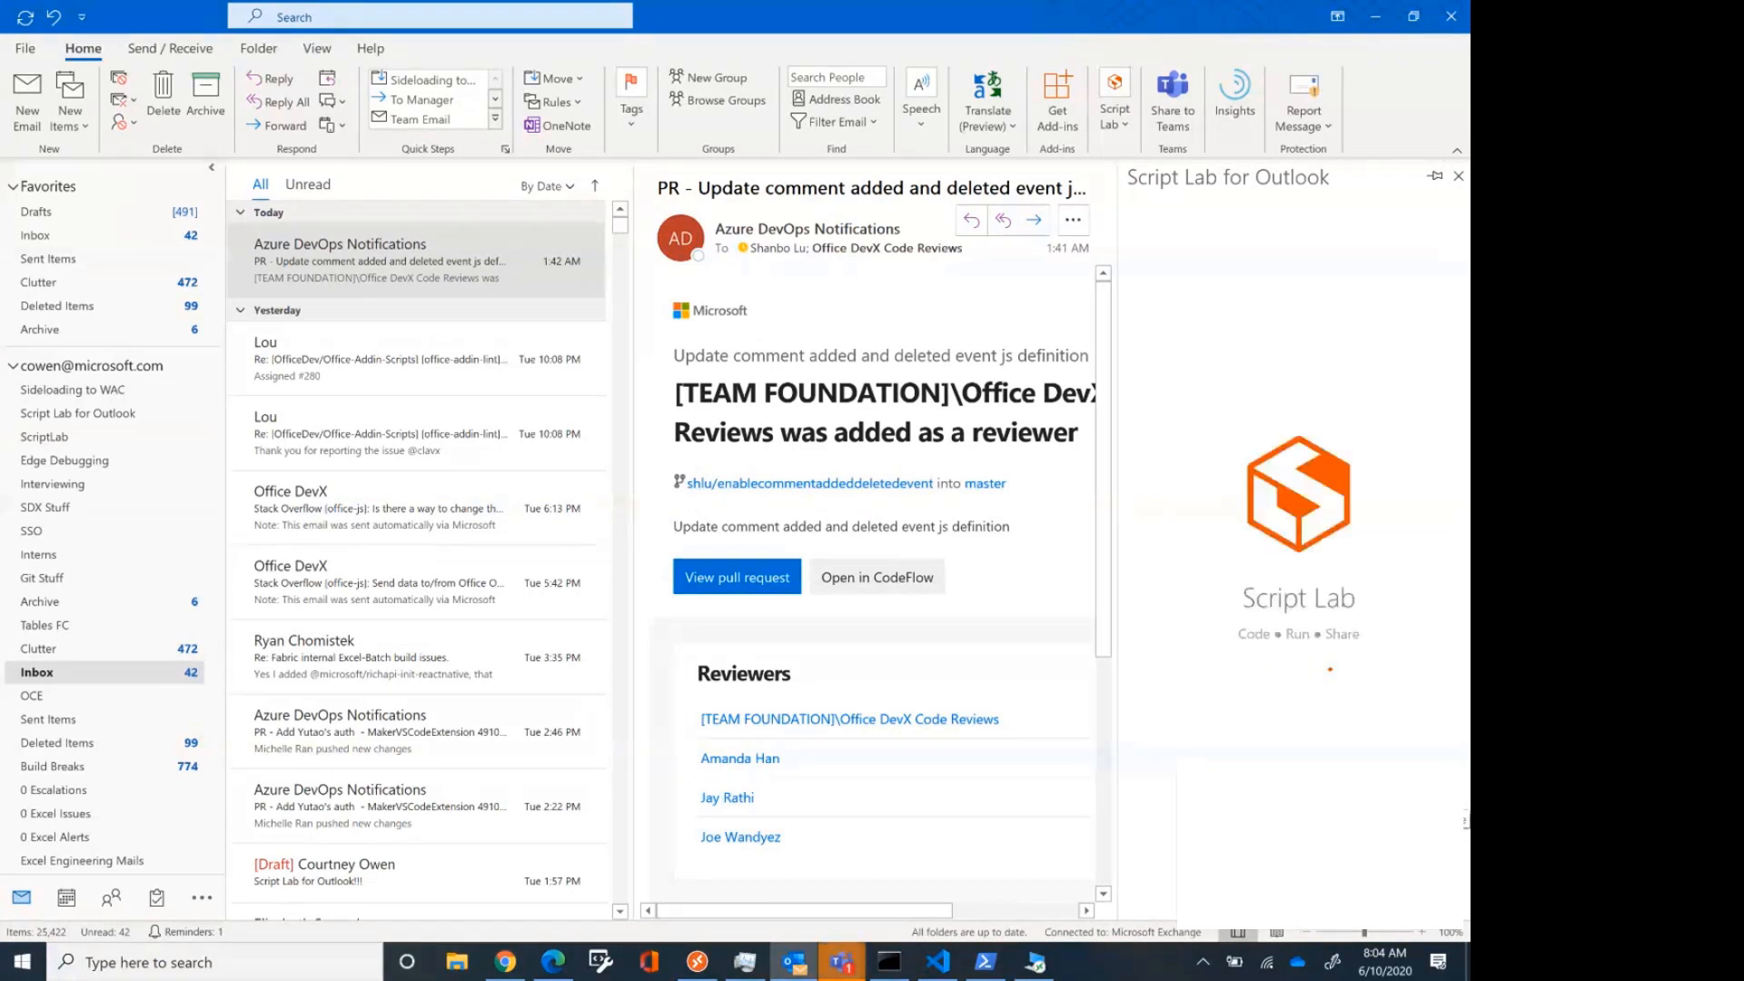
pyautogui.click(1113, 100)
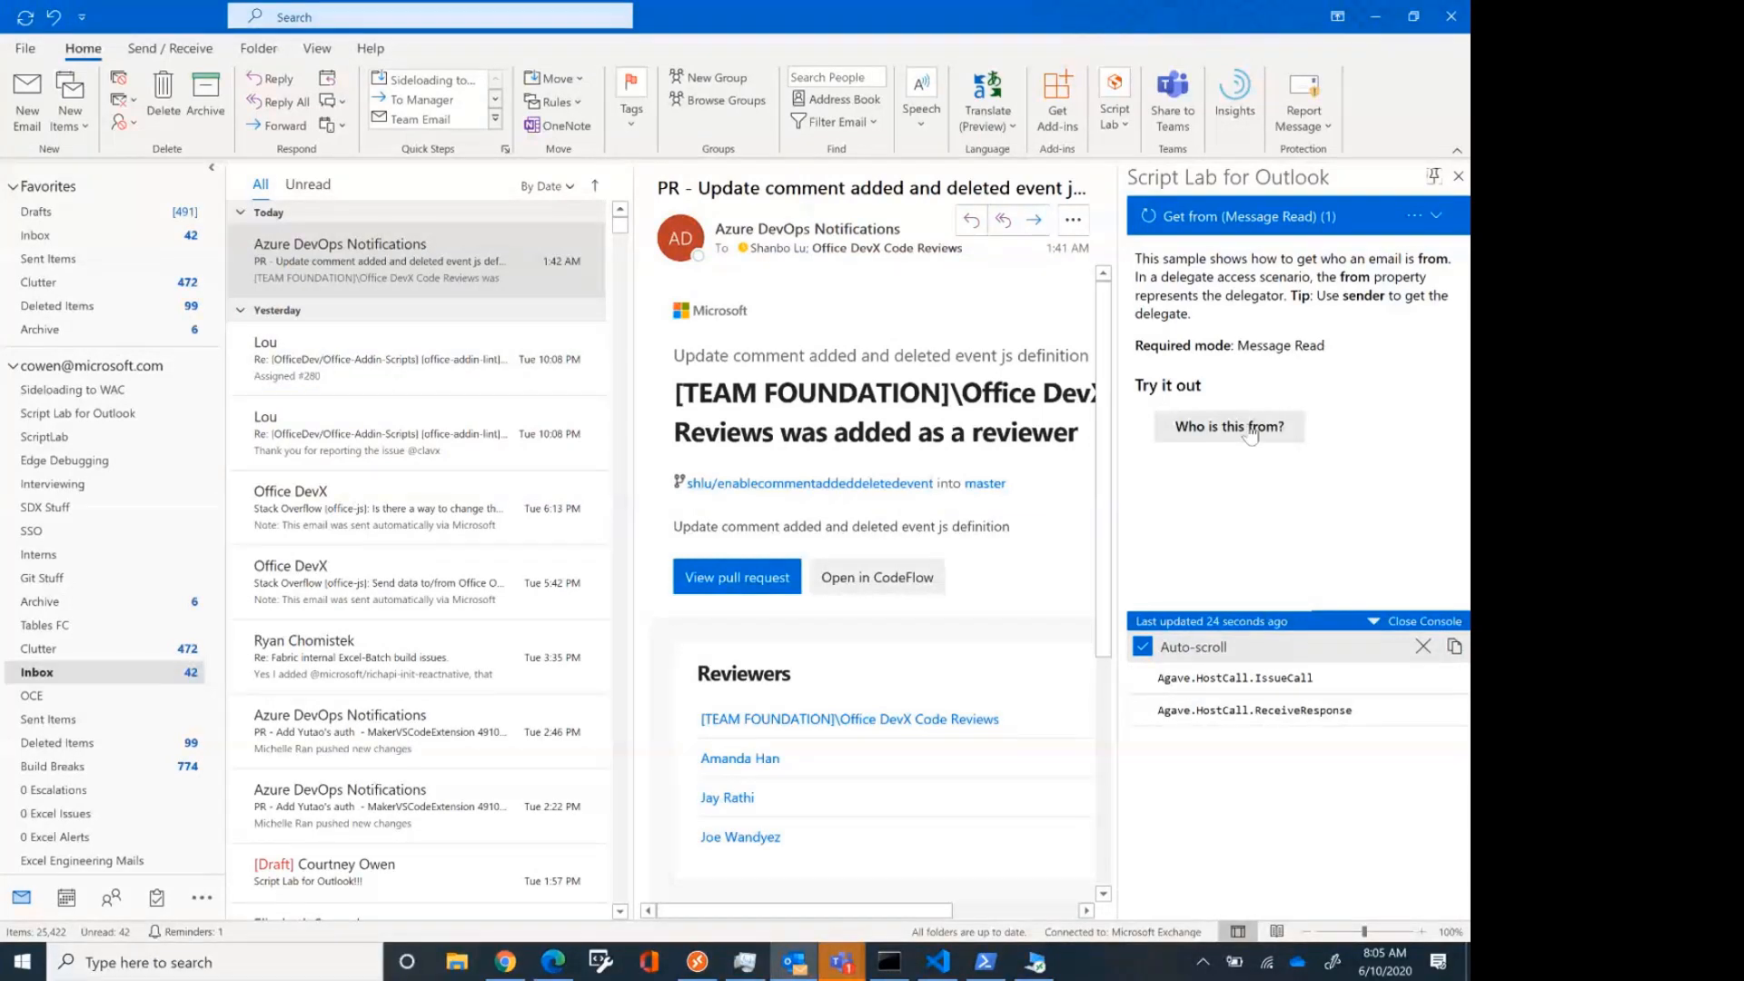
# Log the sender with 'Who is this from?' for the Azure DevOps email, then for the Office DevX email
pyautogui.click(1230, 426)
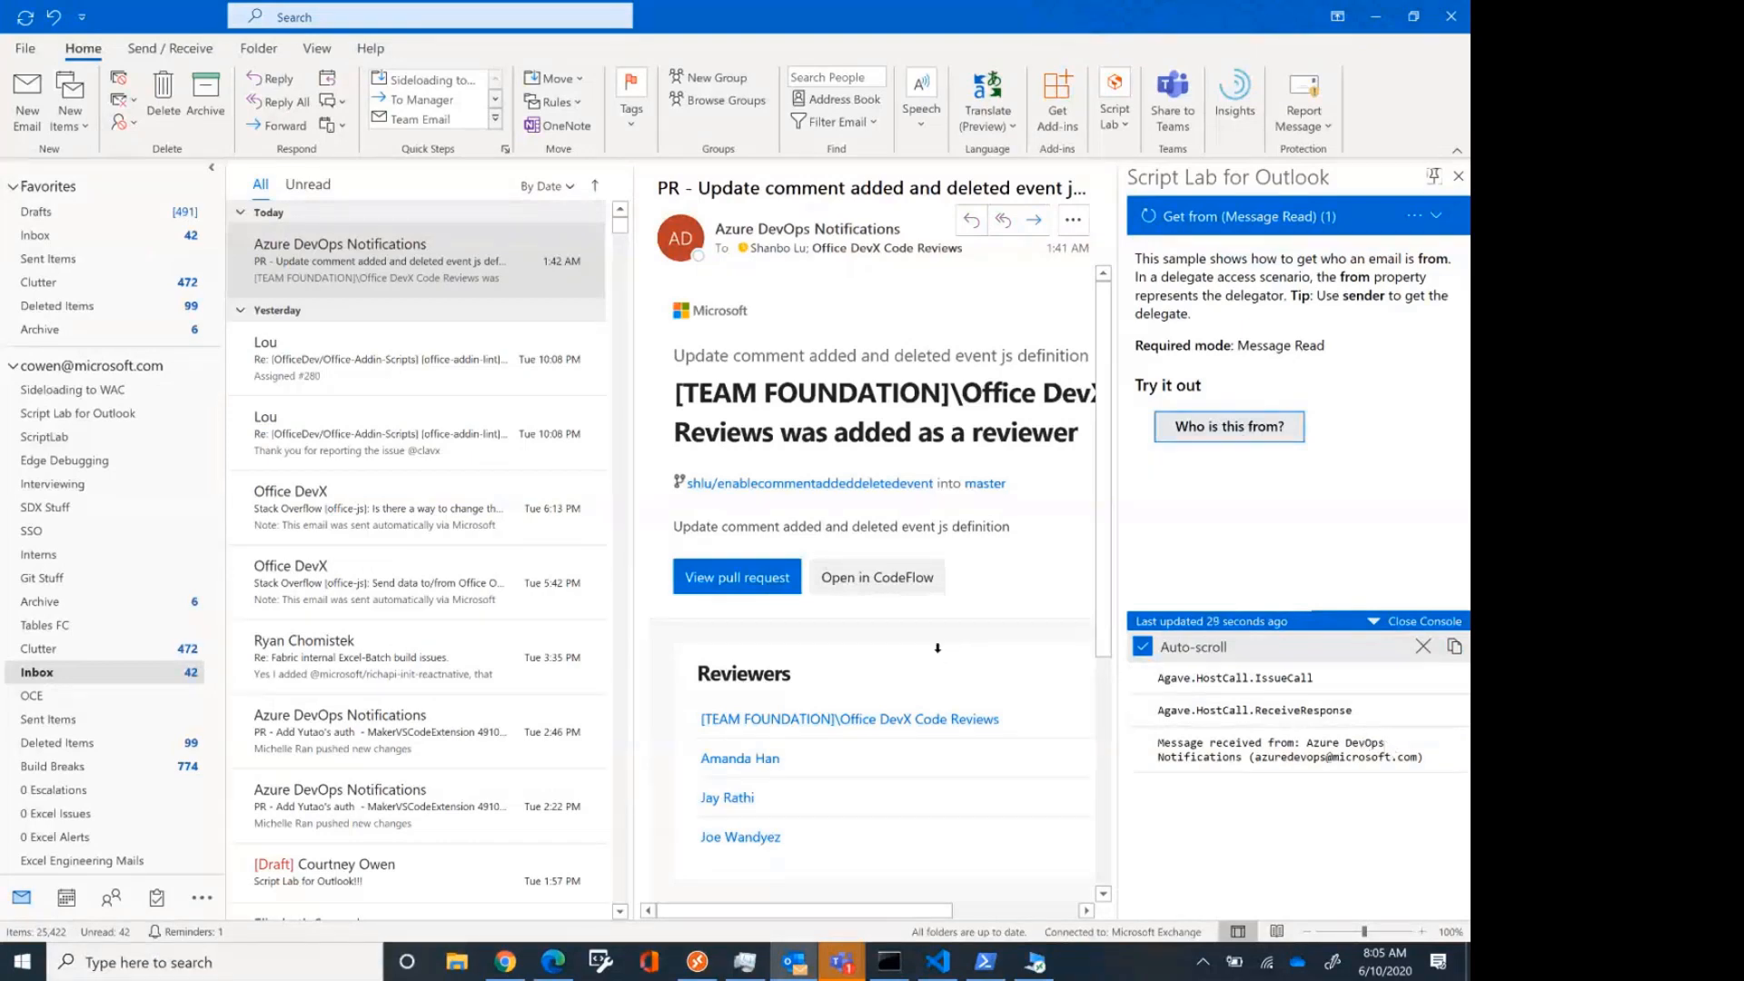
pyautogui.click(378, 358)
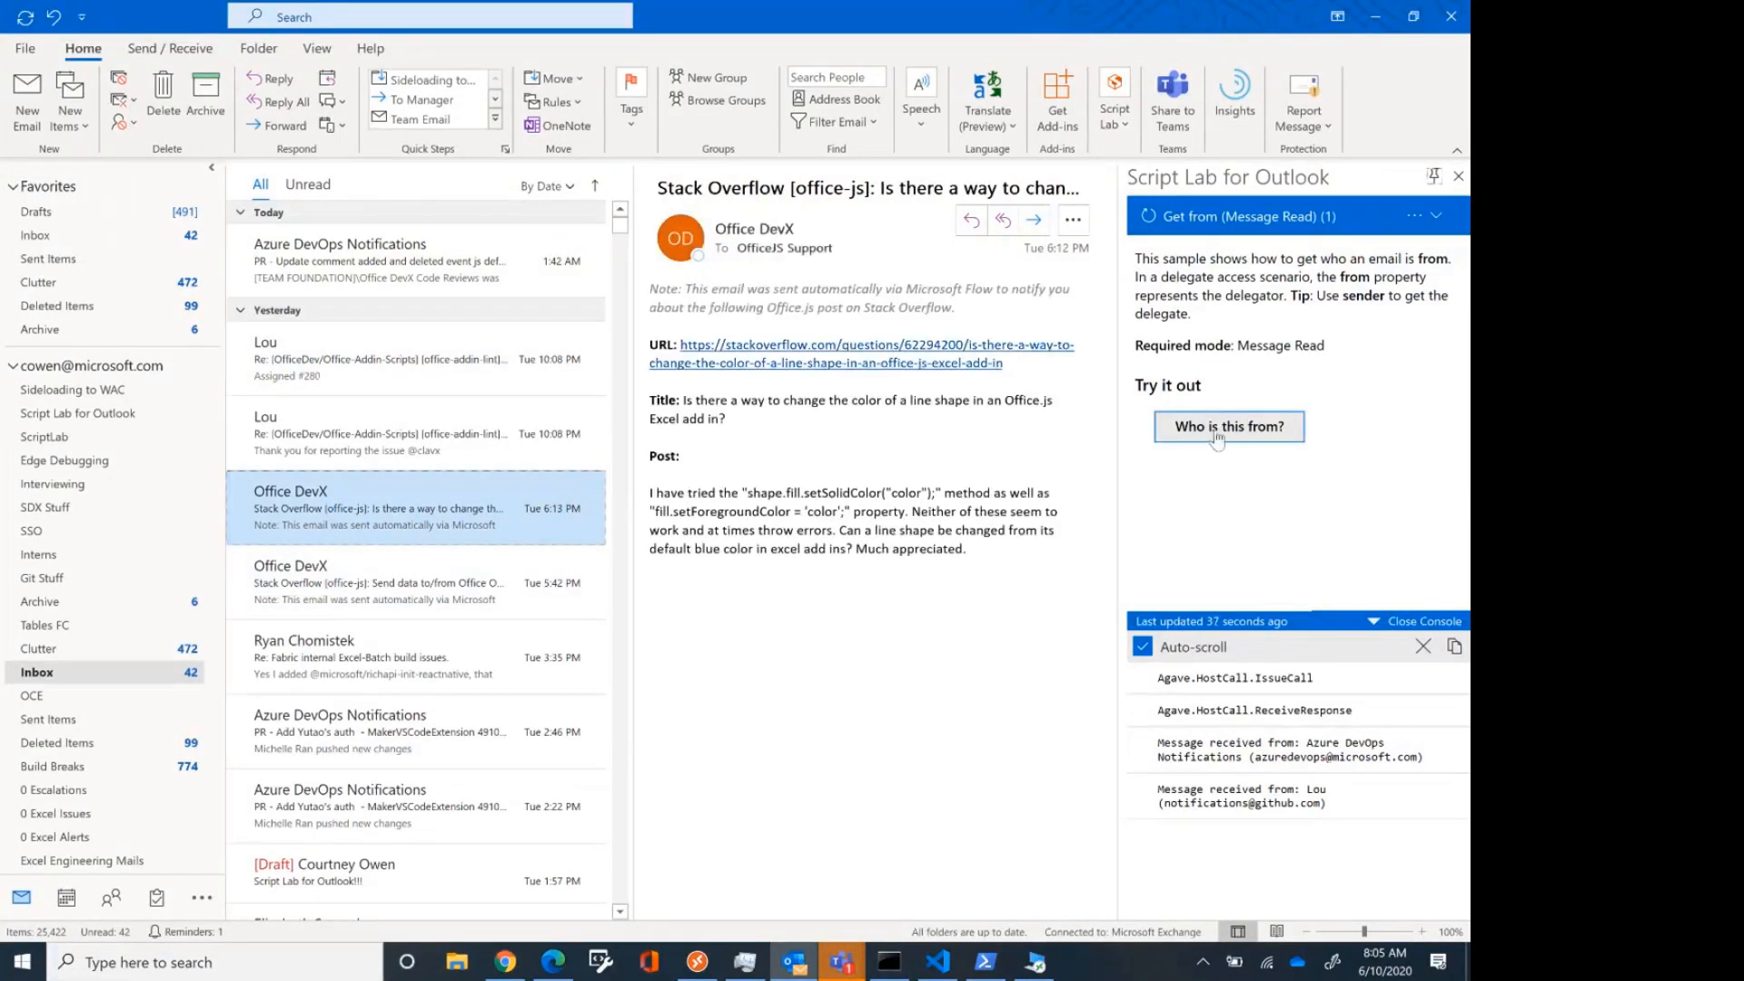
pyautogui.click(1228, 425)
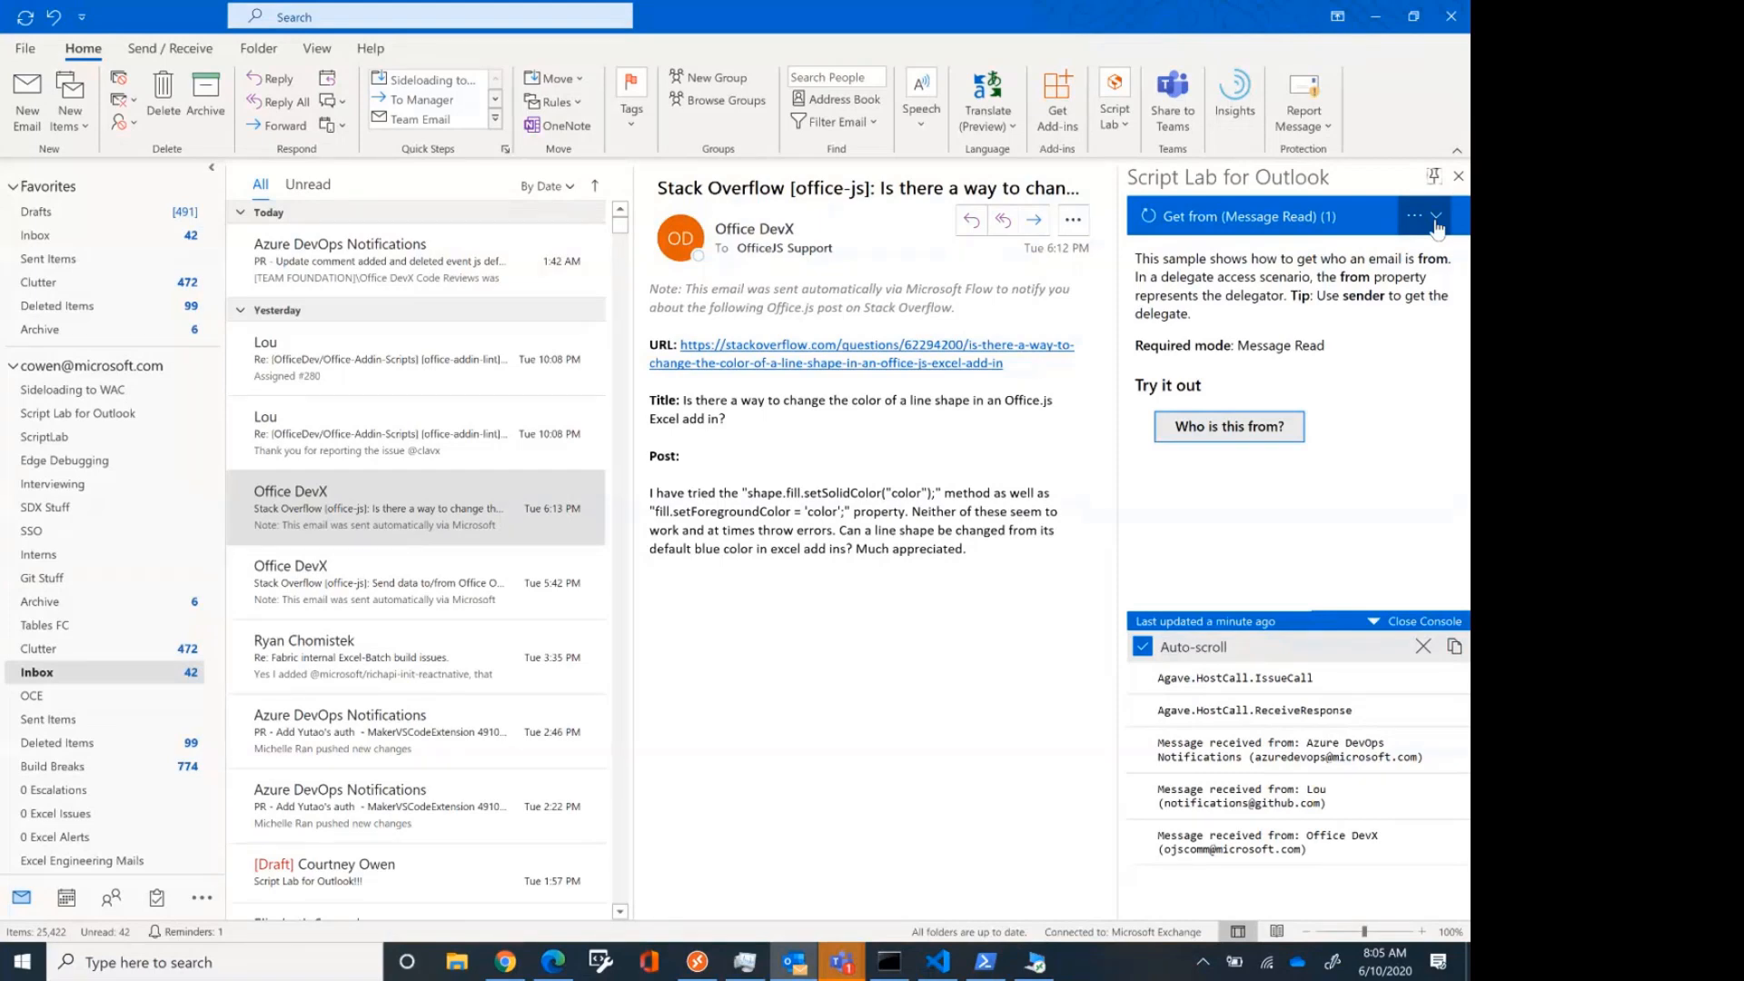
pyautogui.click(1114, 100)
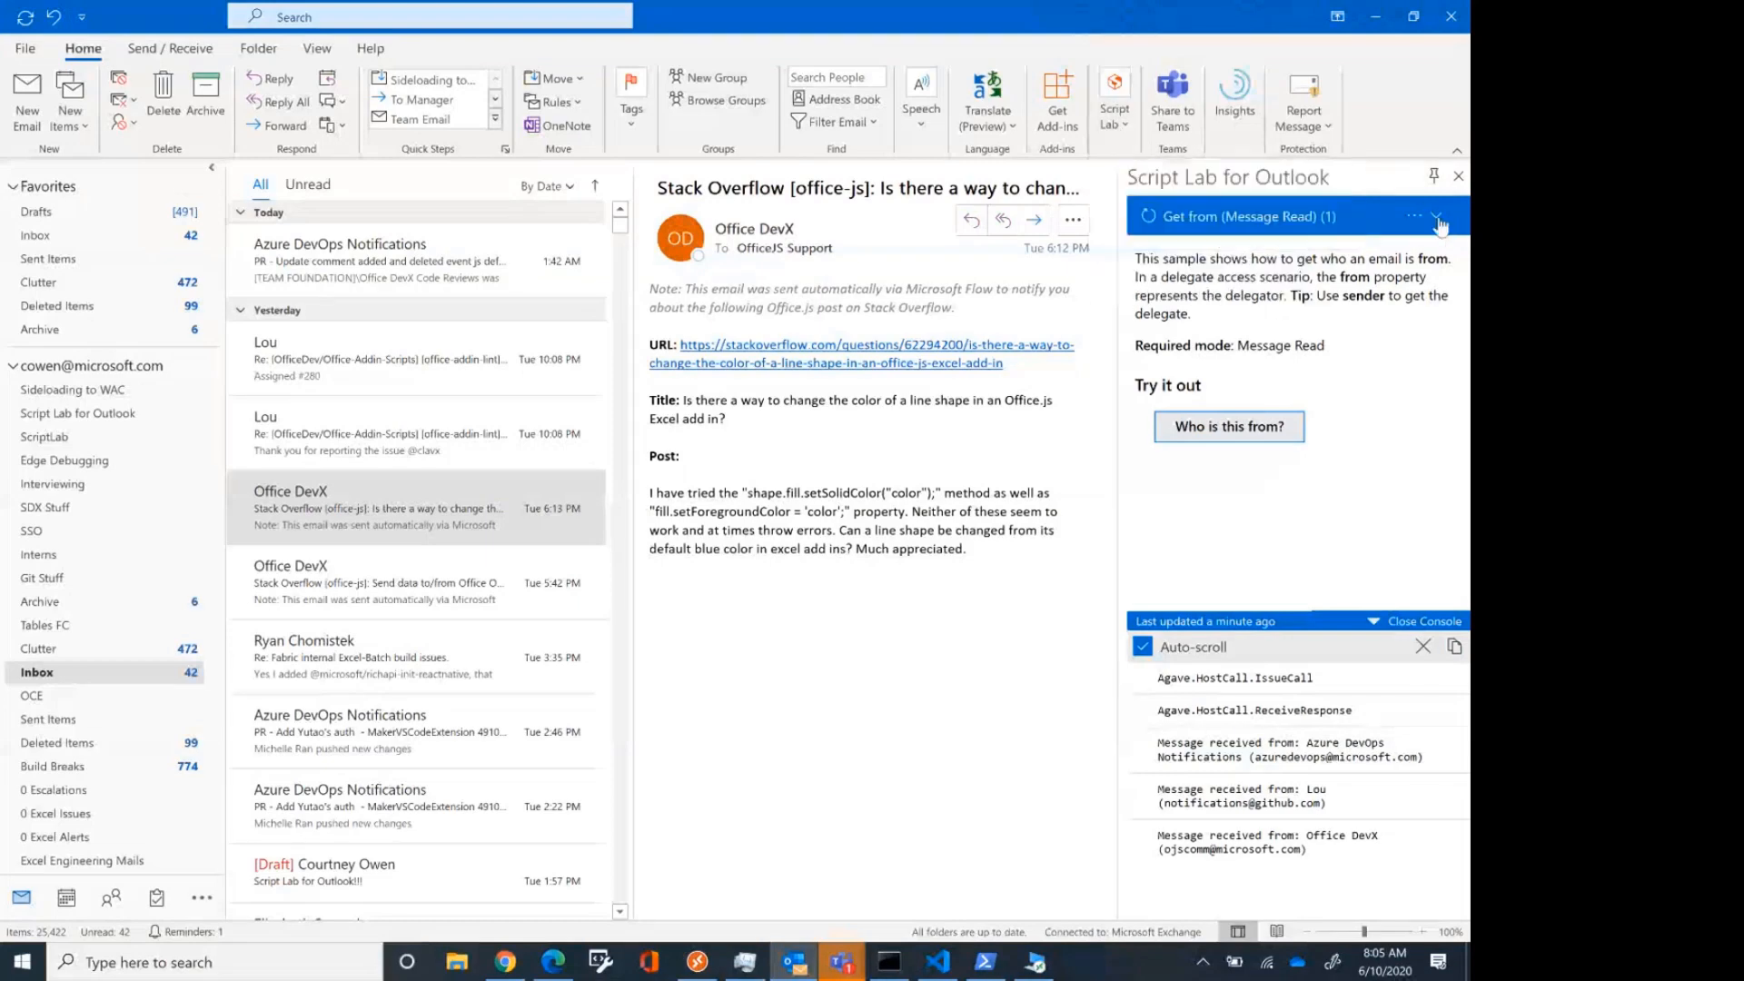
# Show the Get from snippet's code in the editor, then switch the snippet list to Samples
pyautogui.click(1414, 216)
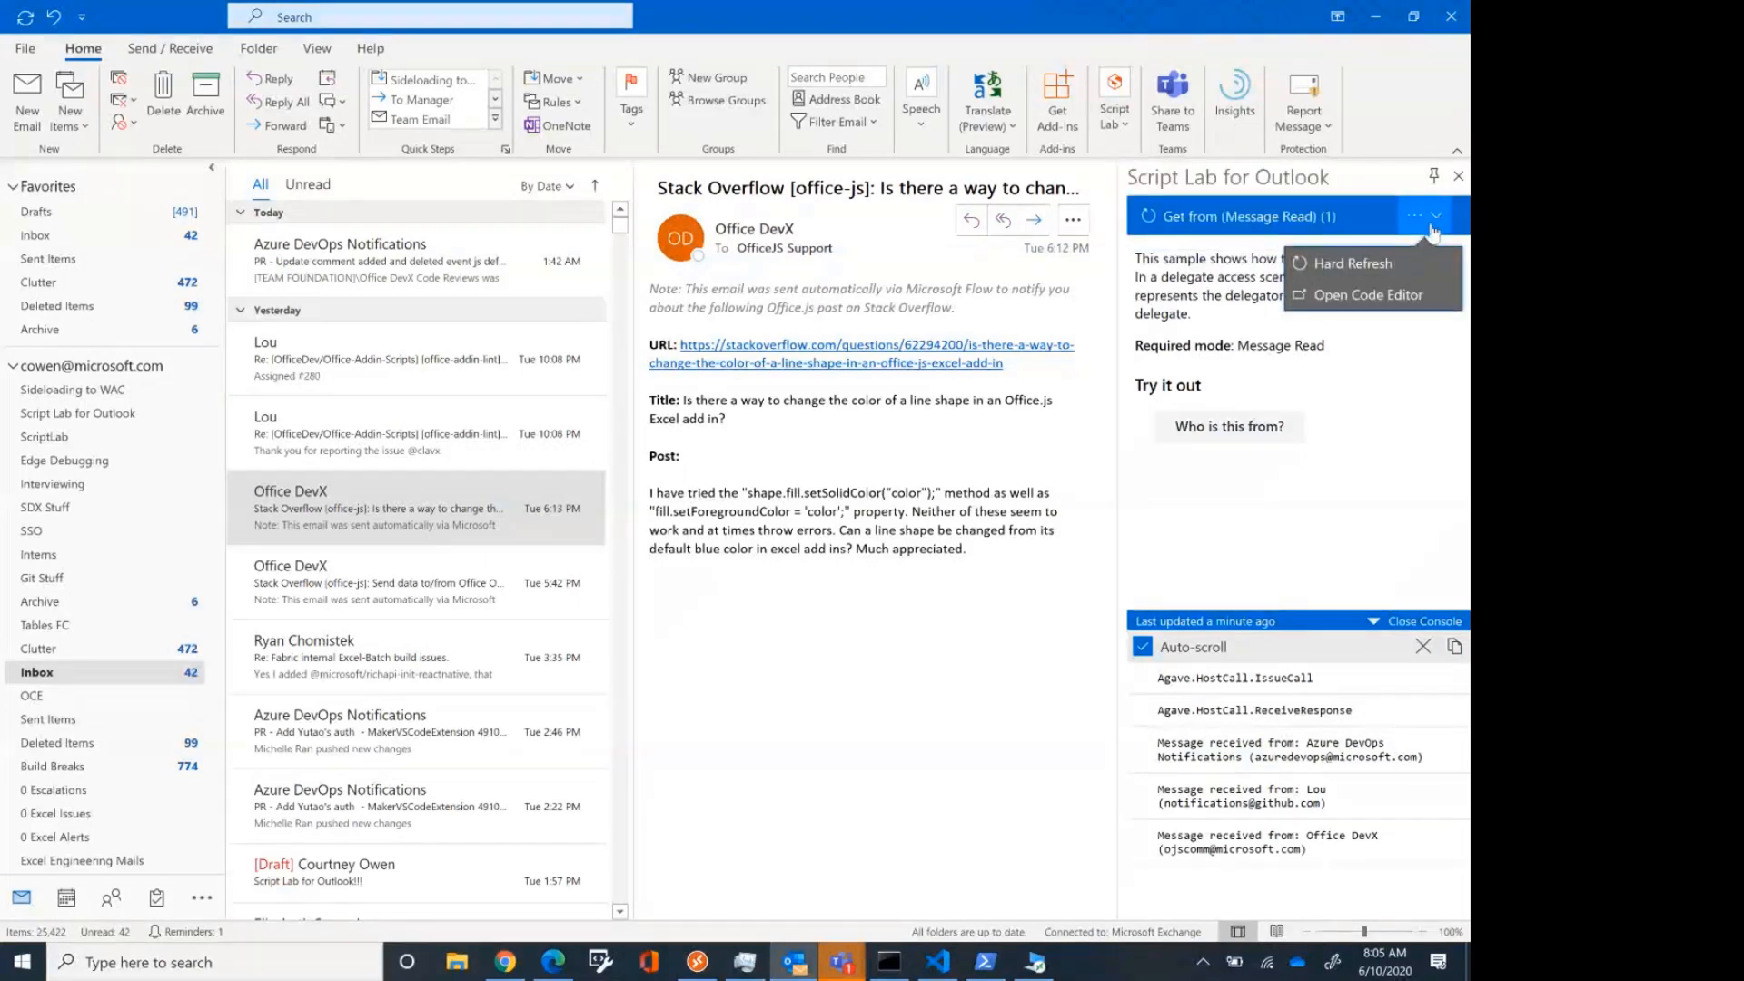
pyautogui.click(1368, 295)
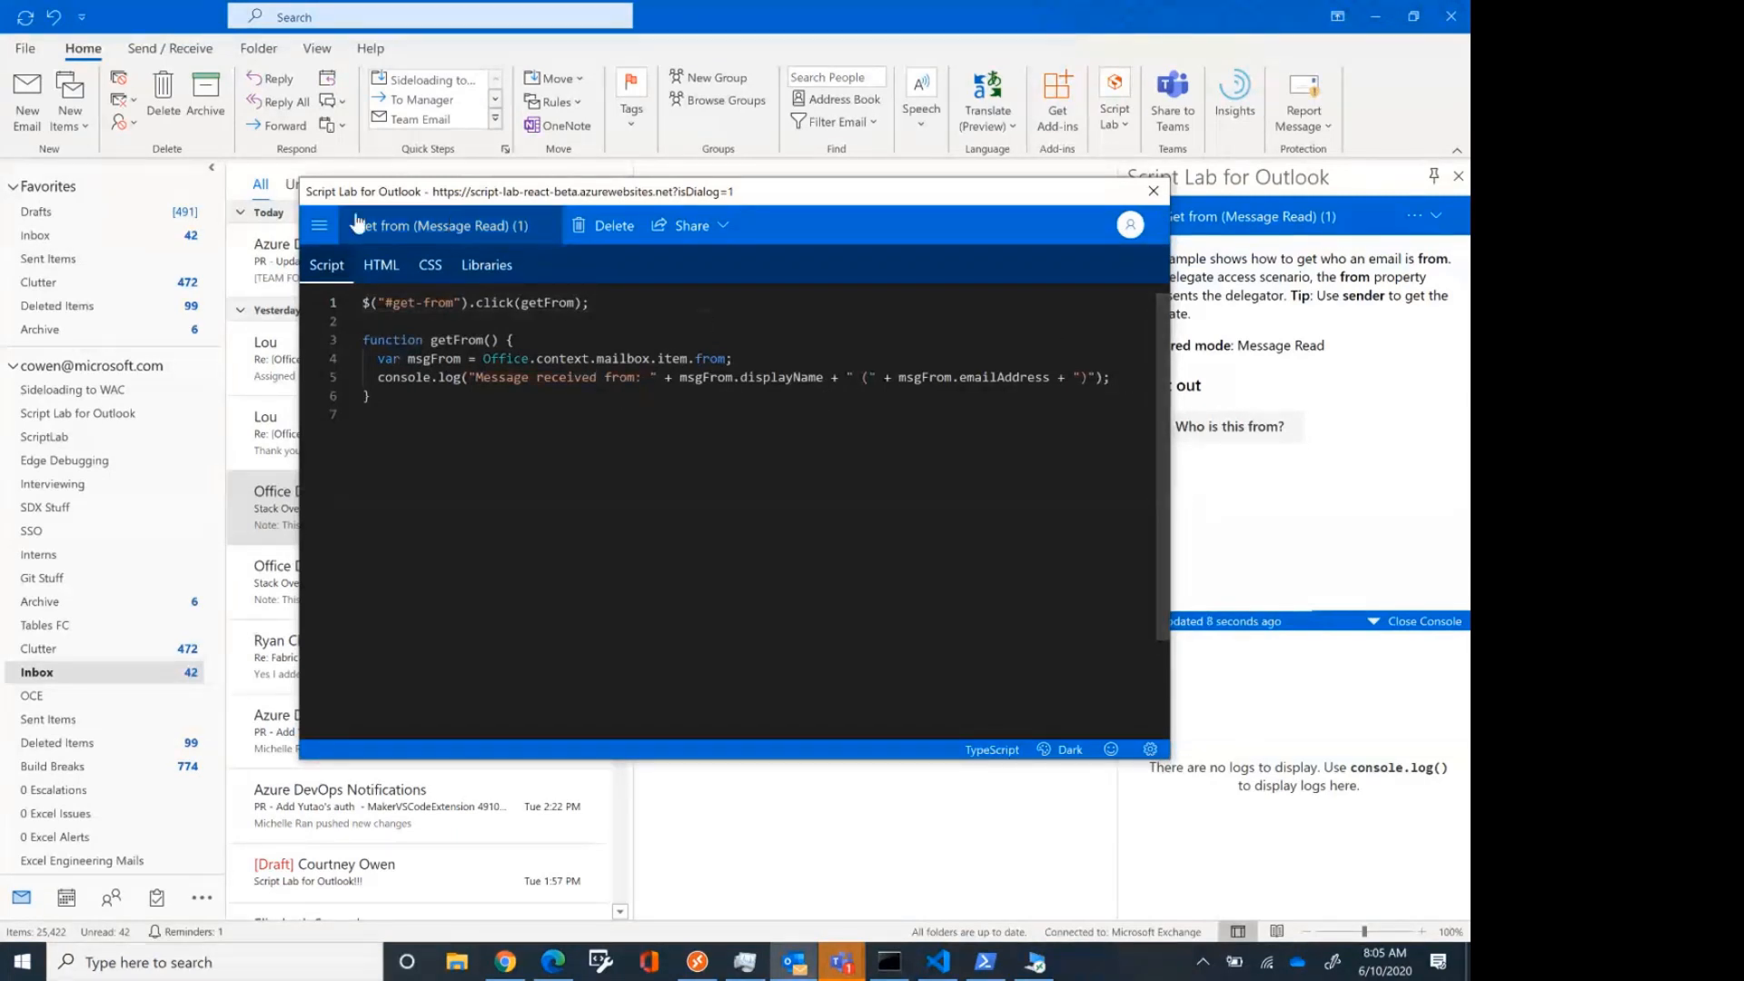
pyautogui.click(319, 225)
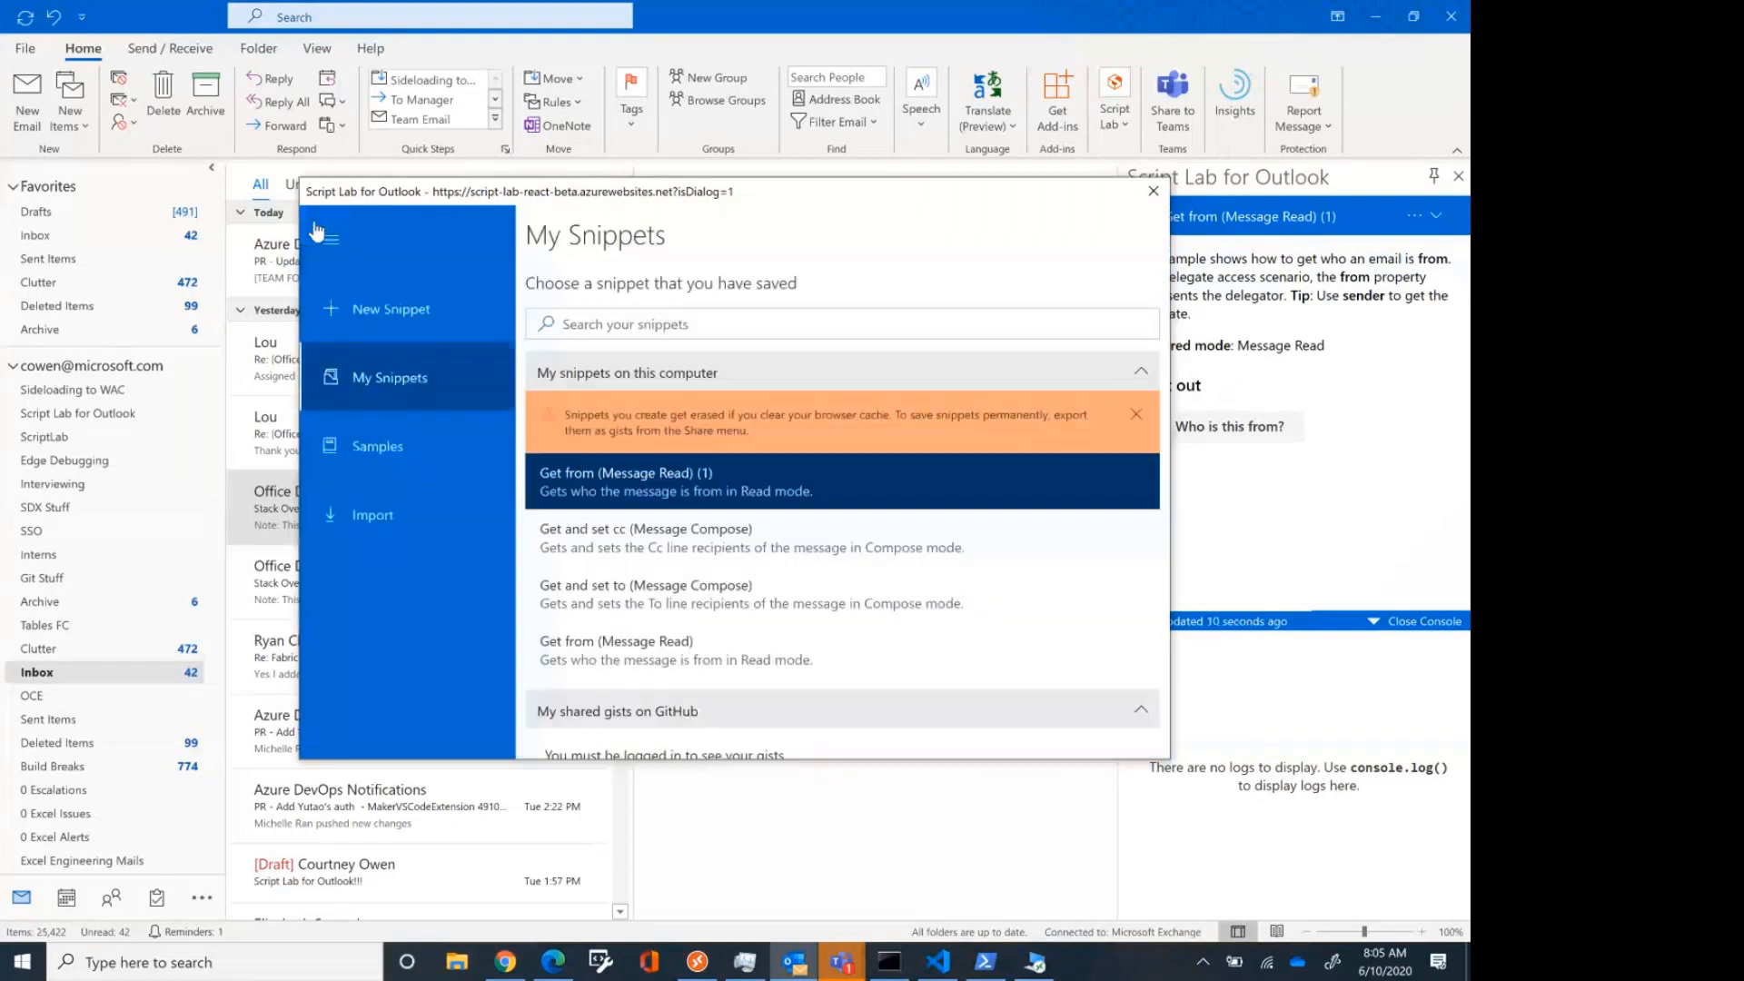
pyautogui.click(378, 445)
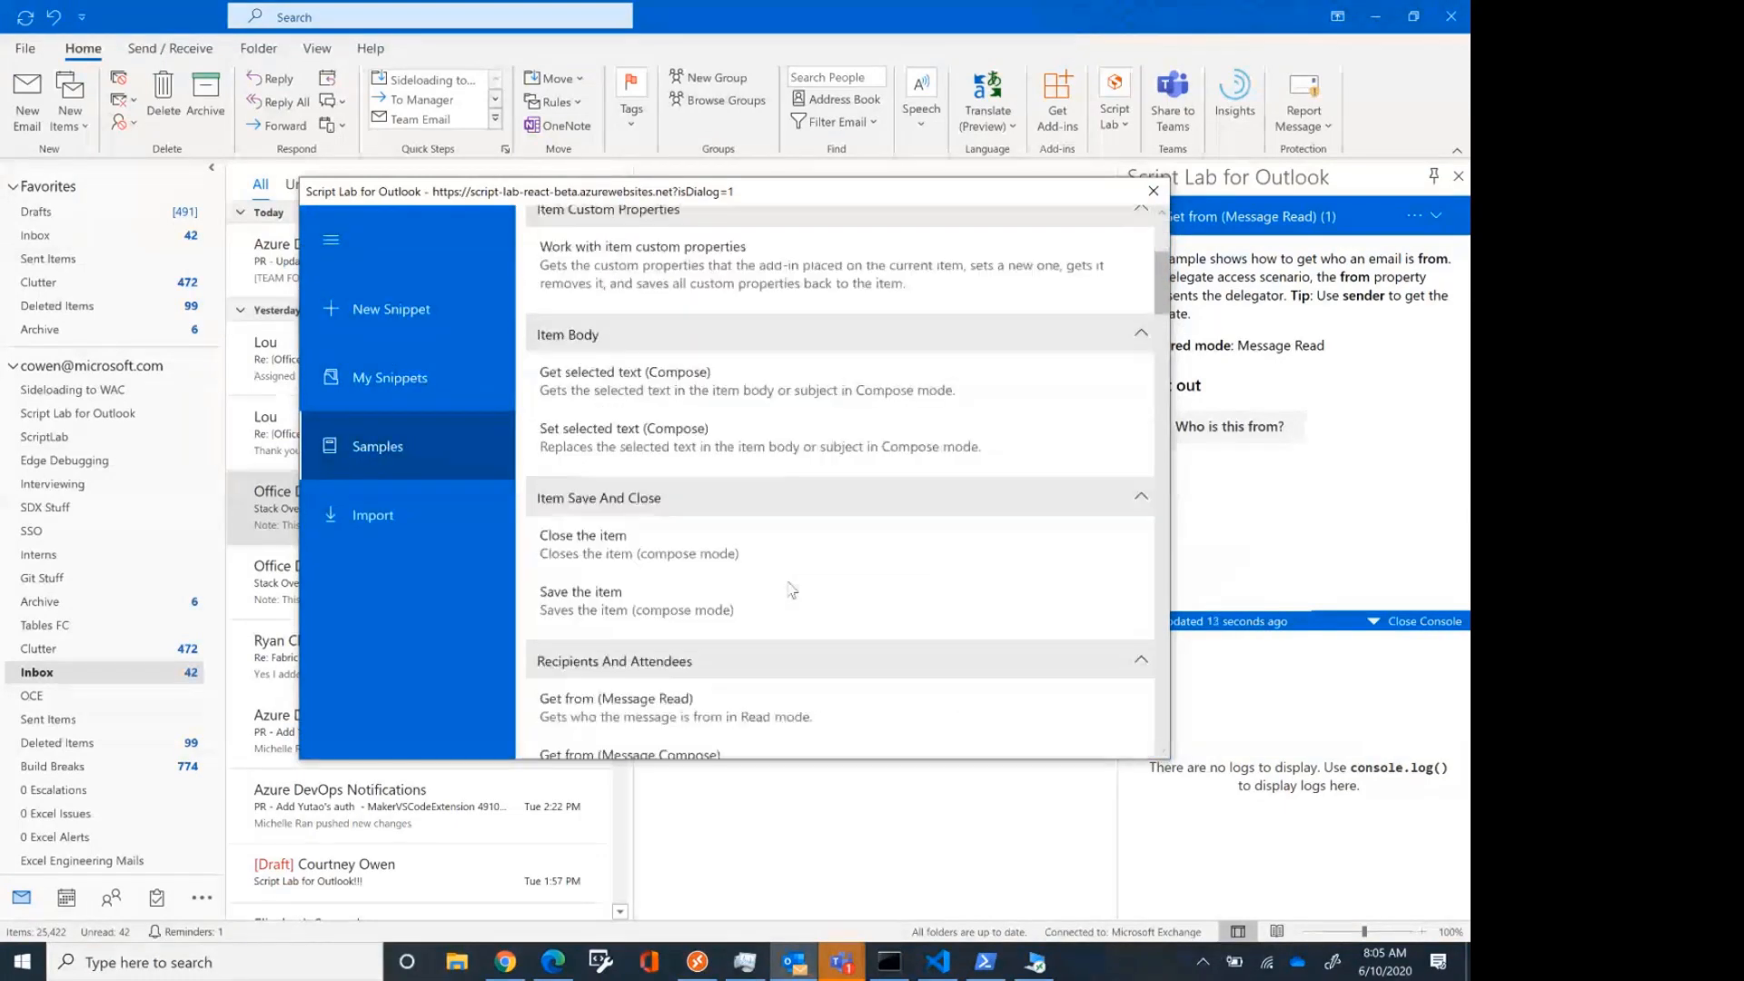
# Load the Get to (Message Read) sample from the Recipients And Attendees group
pyautogui.scroll(-3)
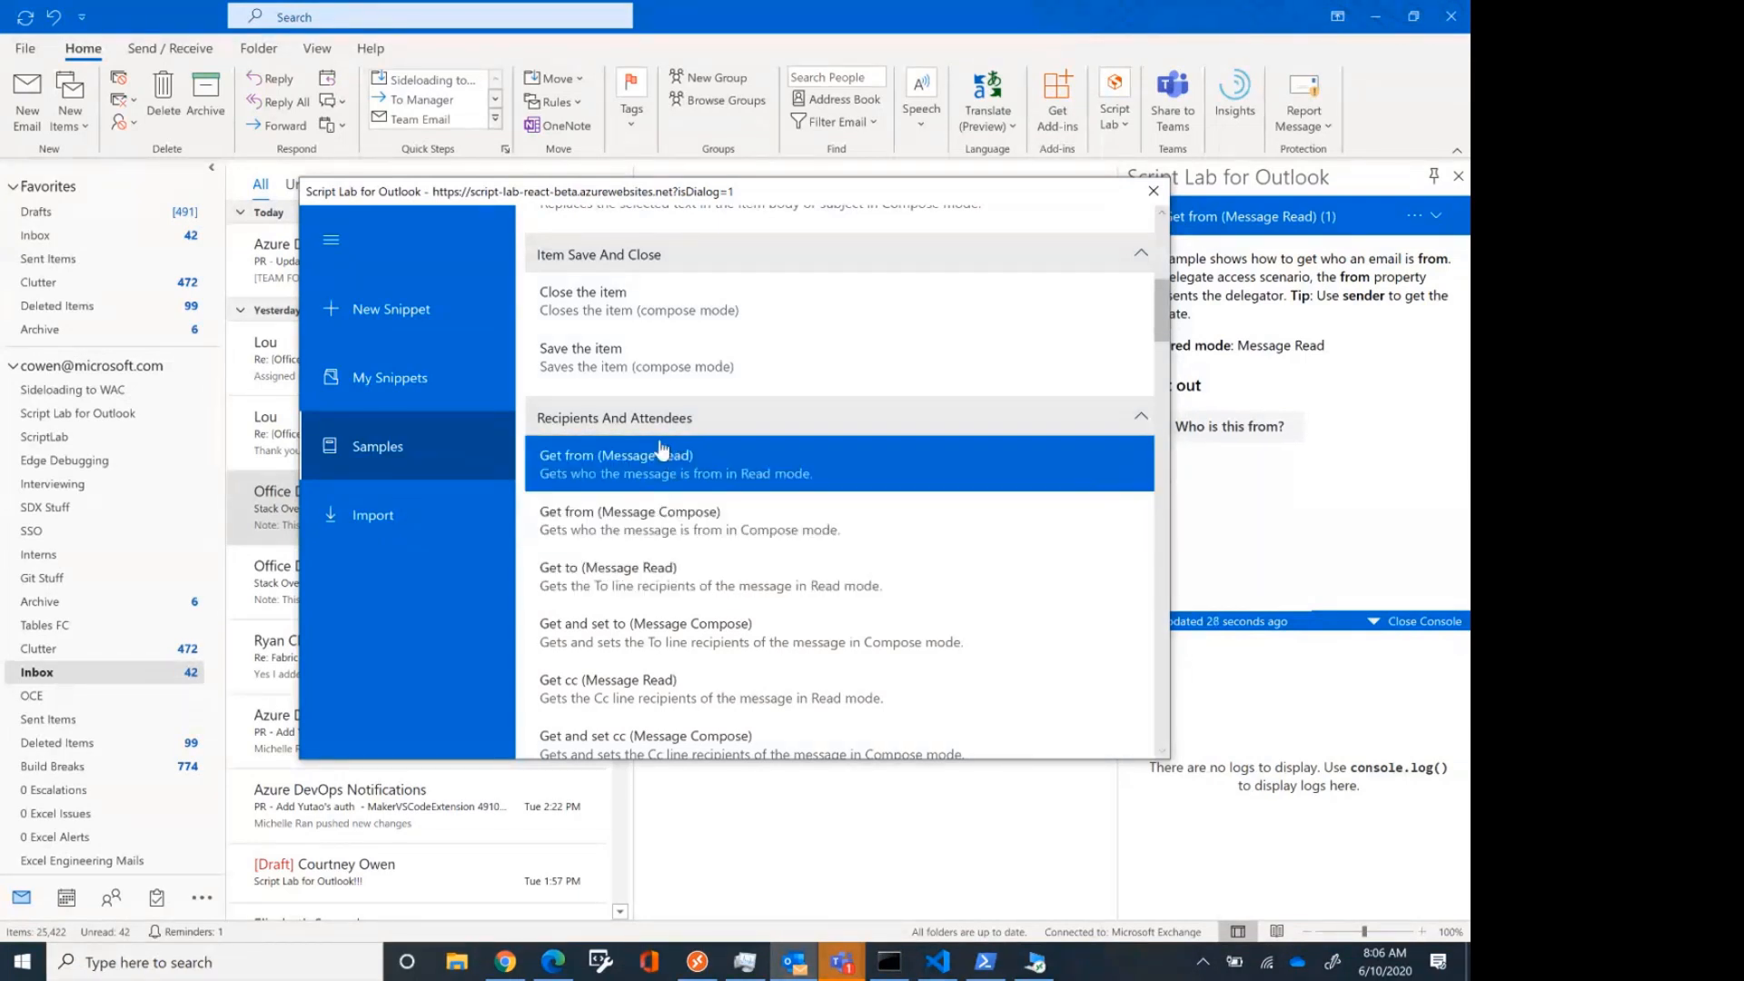
pyautogui.moveTo(667, 521)
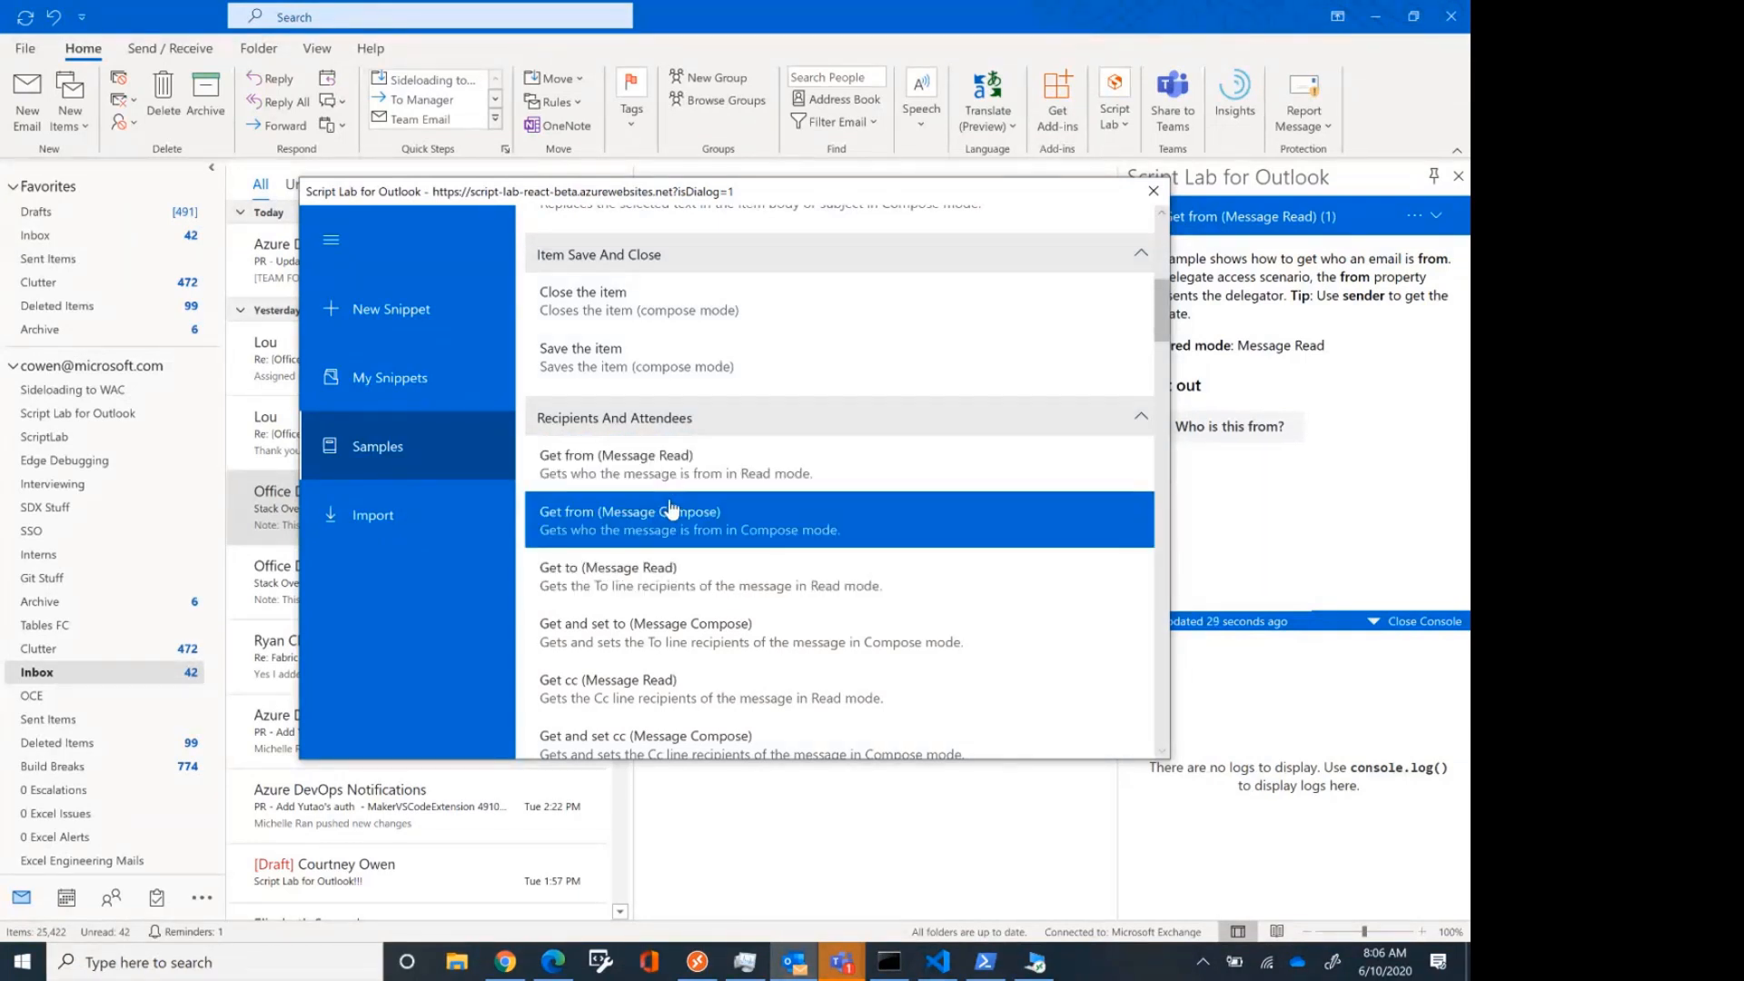
pyautogui.scroll(-3)
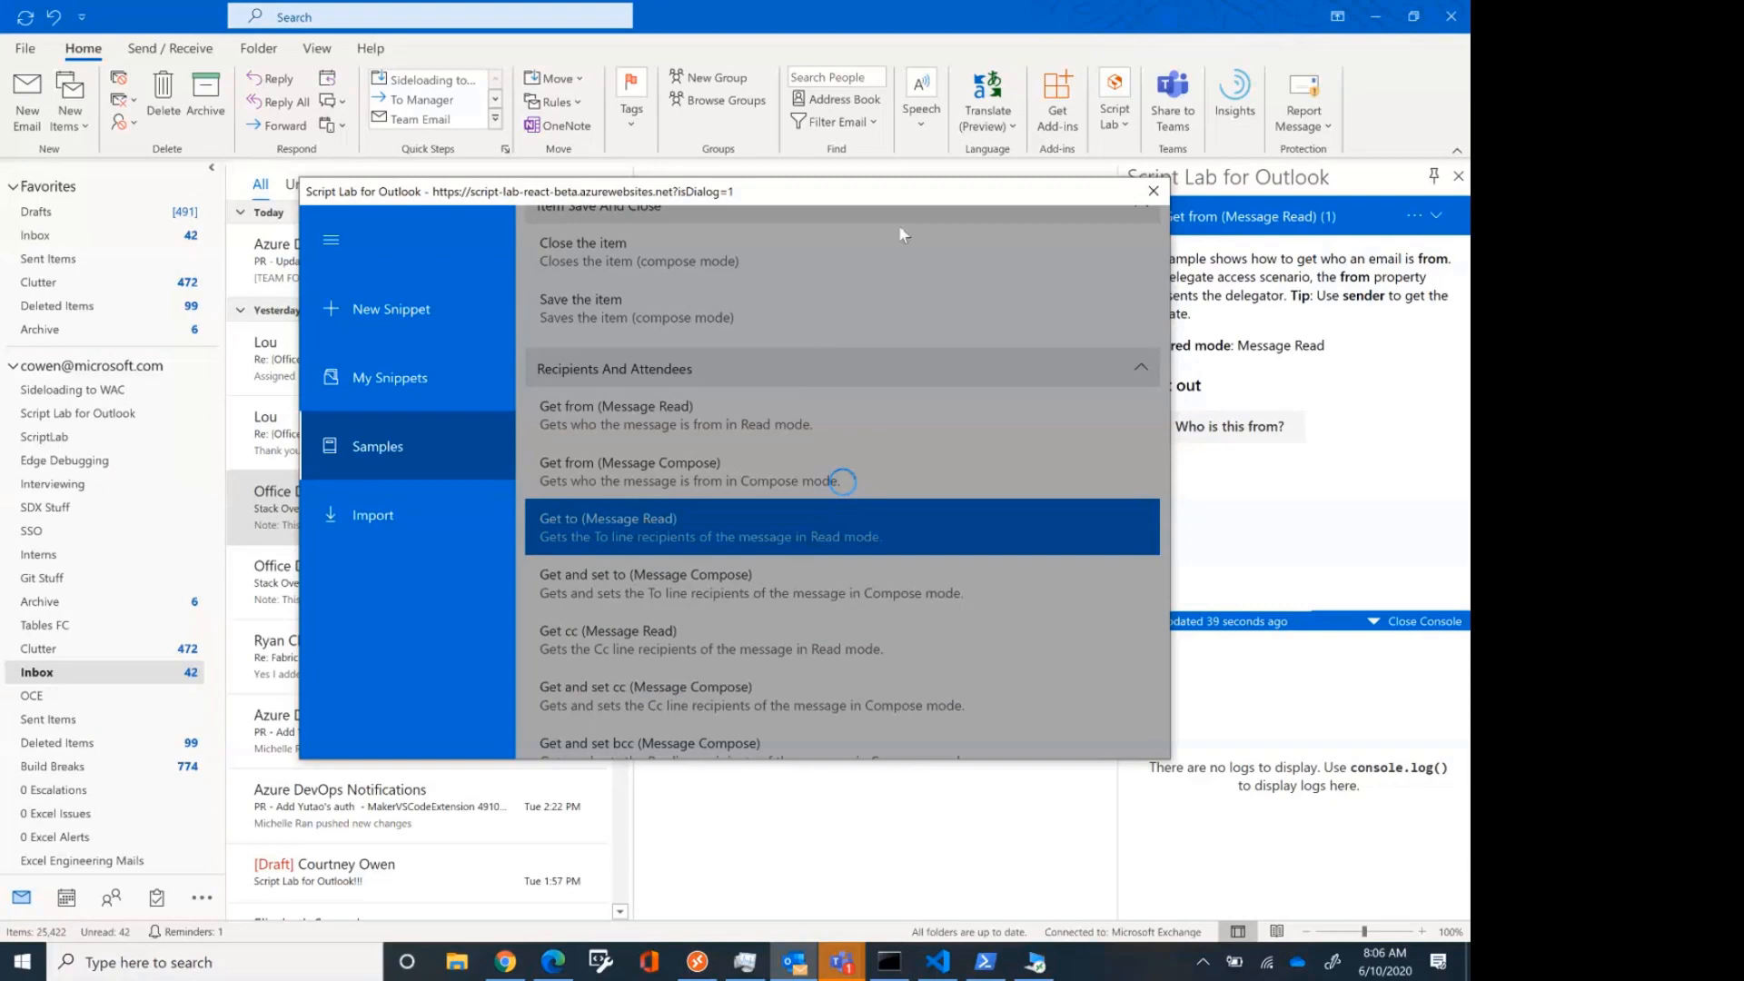
pyautogui.click(841, 527)
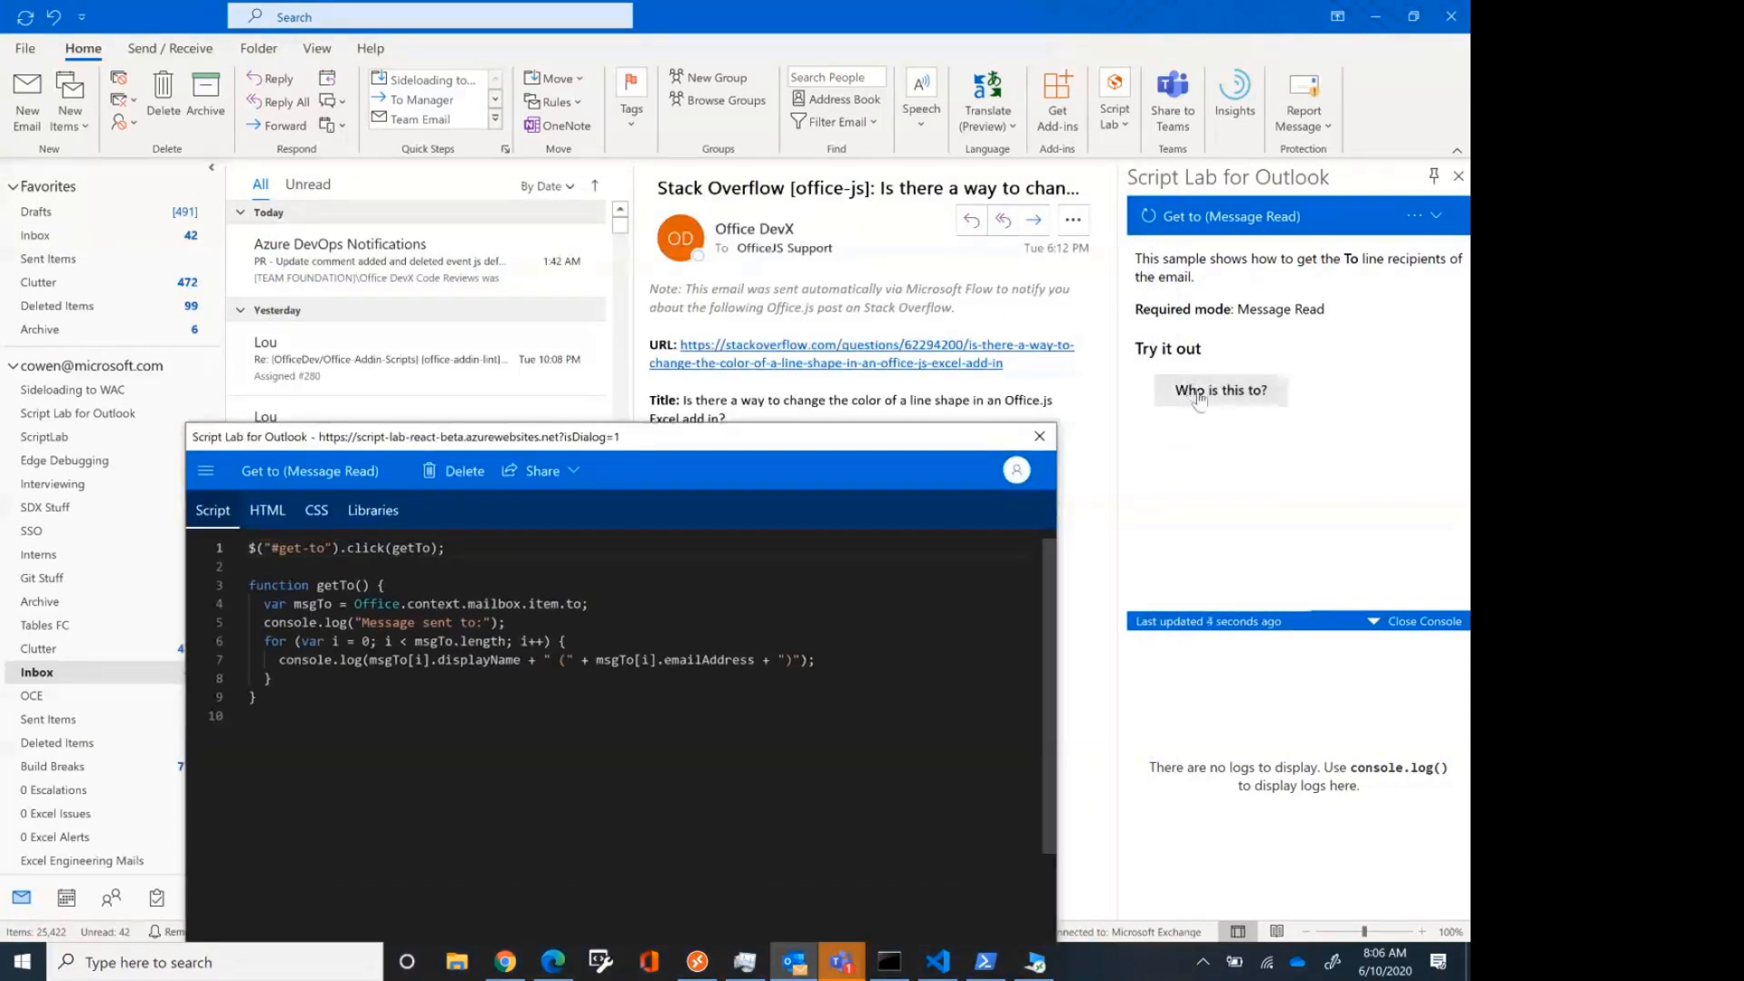
# Log To recipients with 'Who is this to?' for the OfficeJS Support email and the GitHub notification
pyautogui.click(1221, 391)
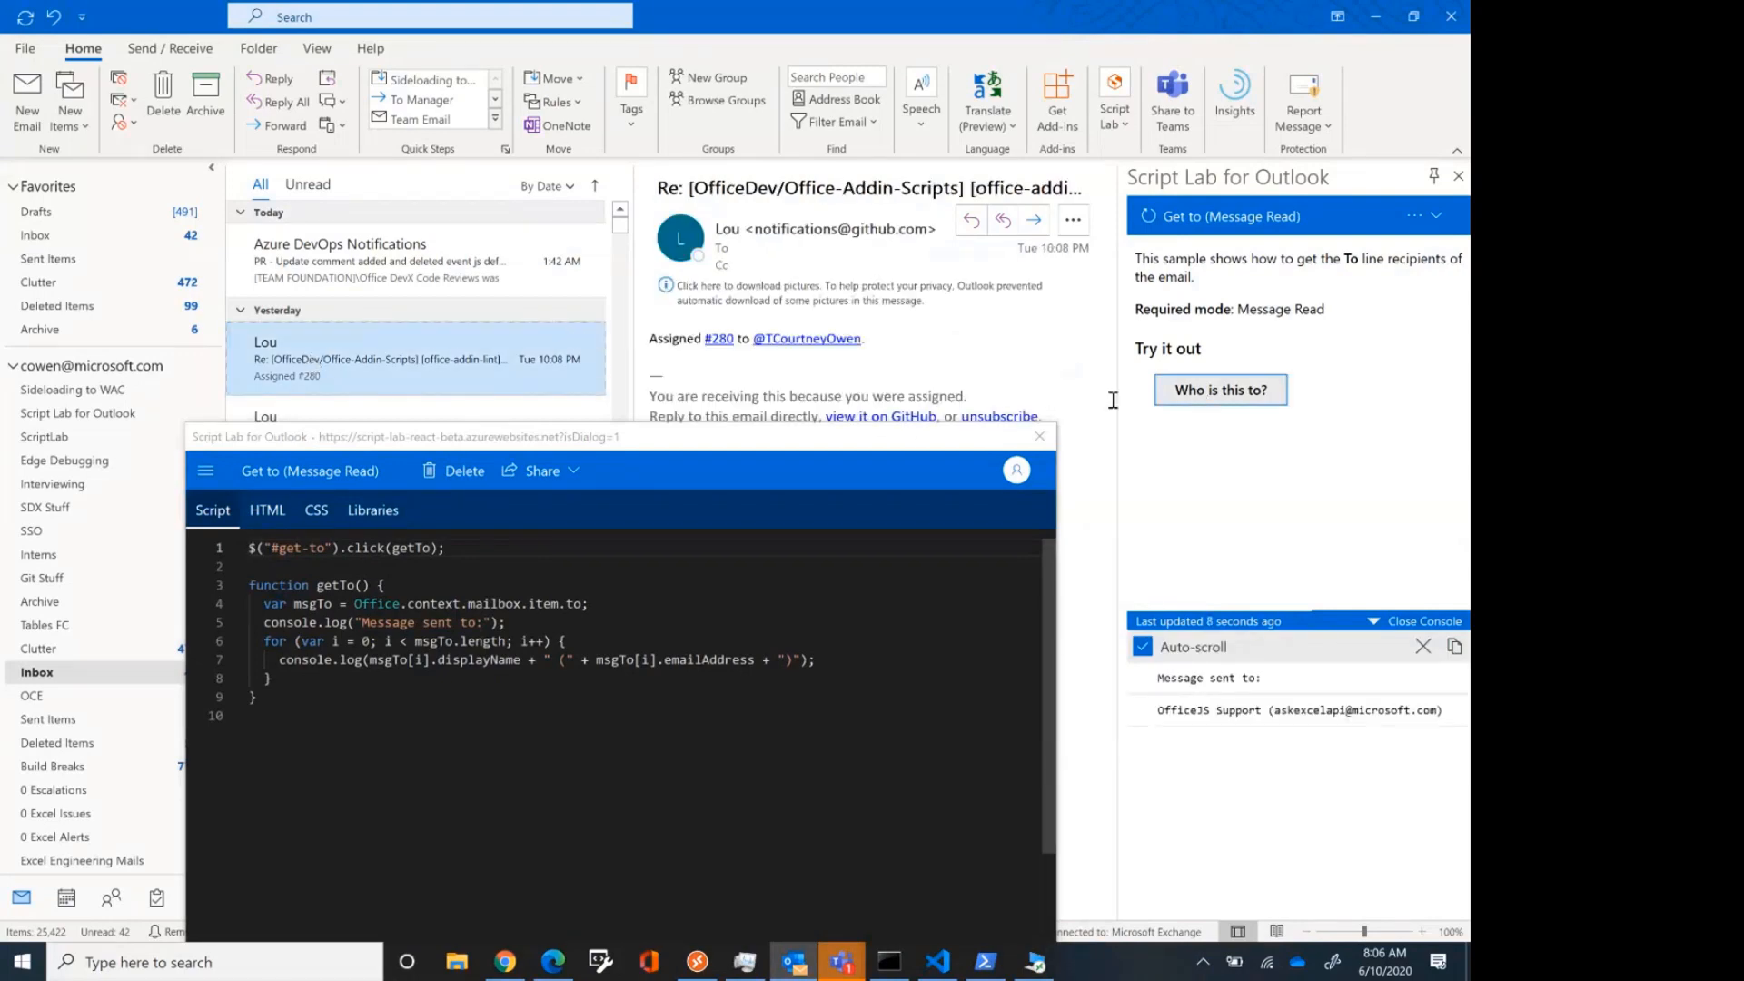
pyautogui.click(1221, 388)
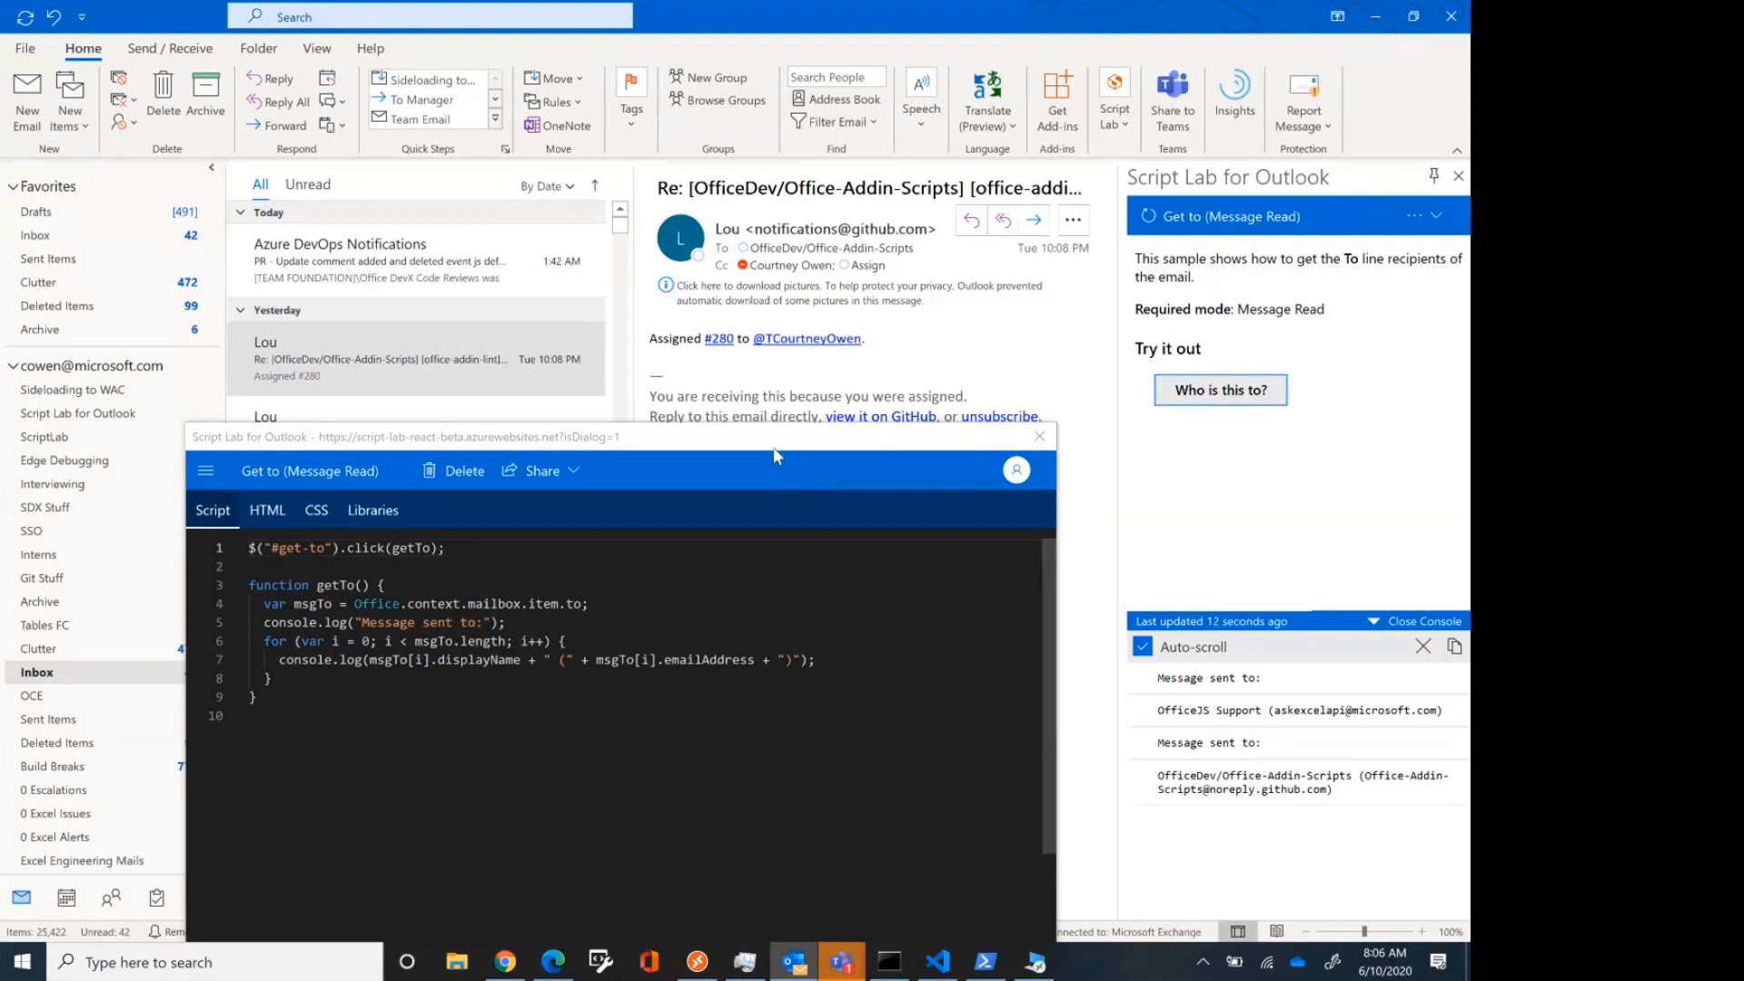
pyautogui.moveTo(556, 626)
pyautogui.write('!!')
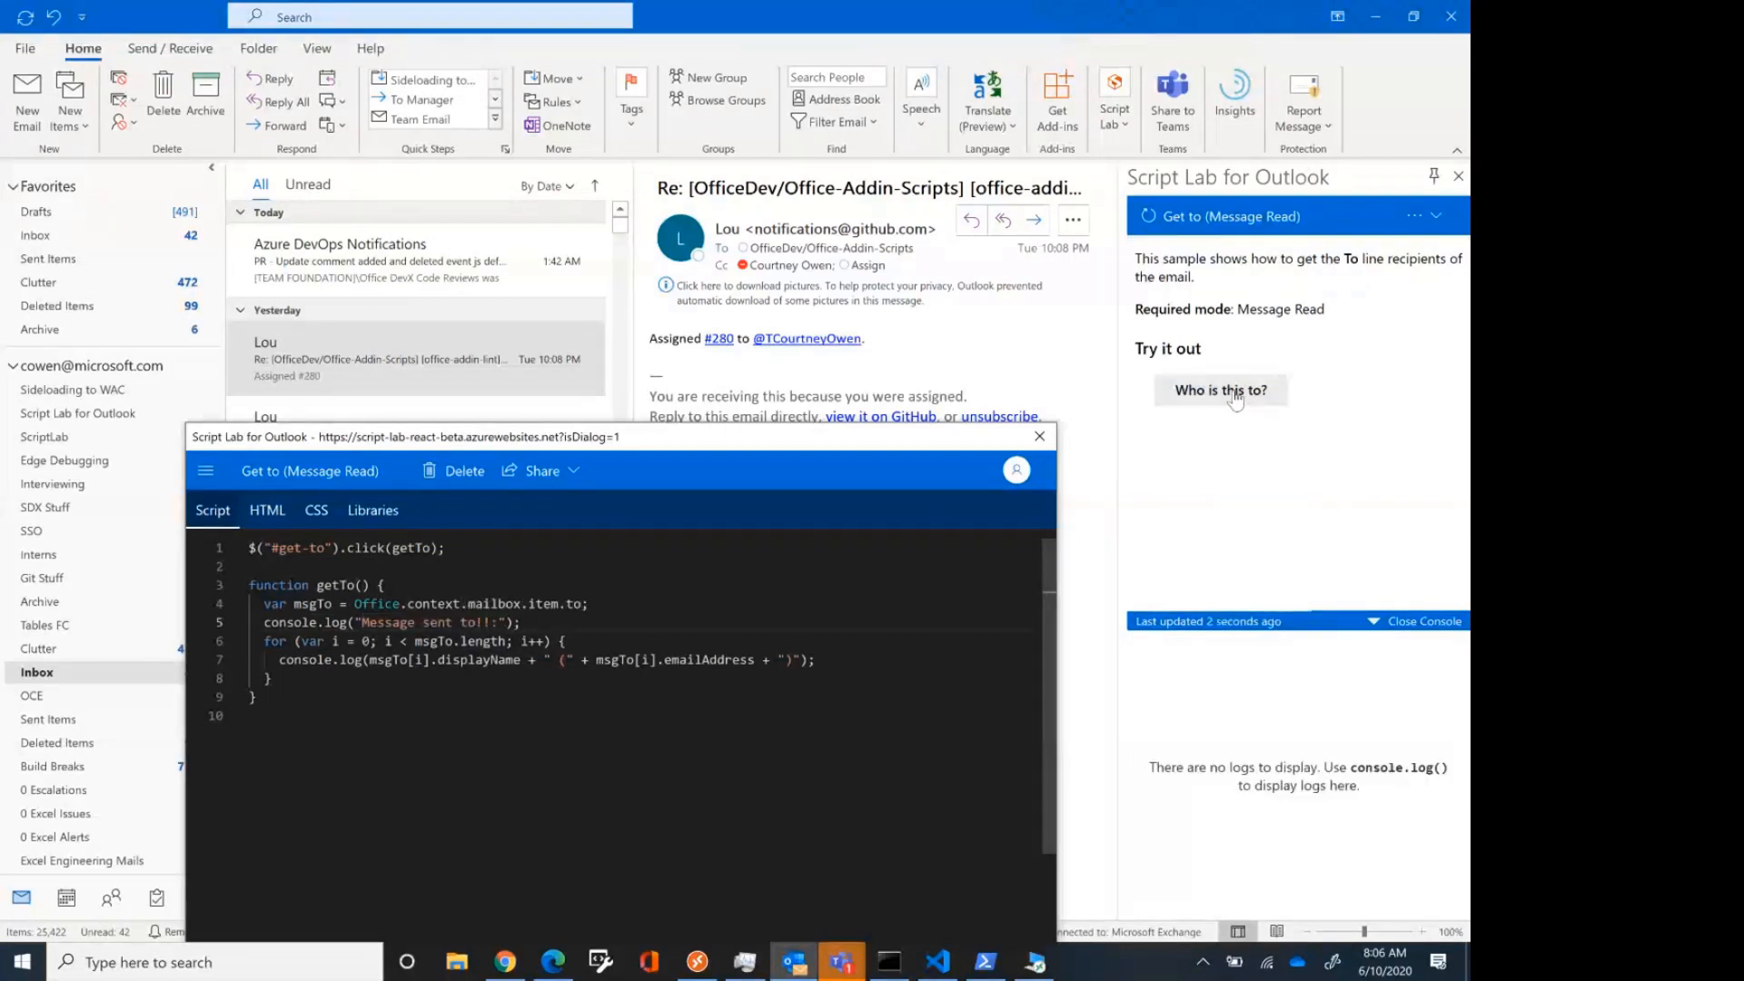
# Rerun the edited snippet to log 'Message sent to!!:' recipients, then switch to Edge
pyautogui.click(1221, 389)
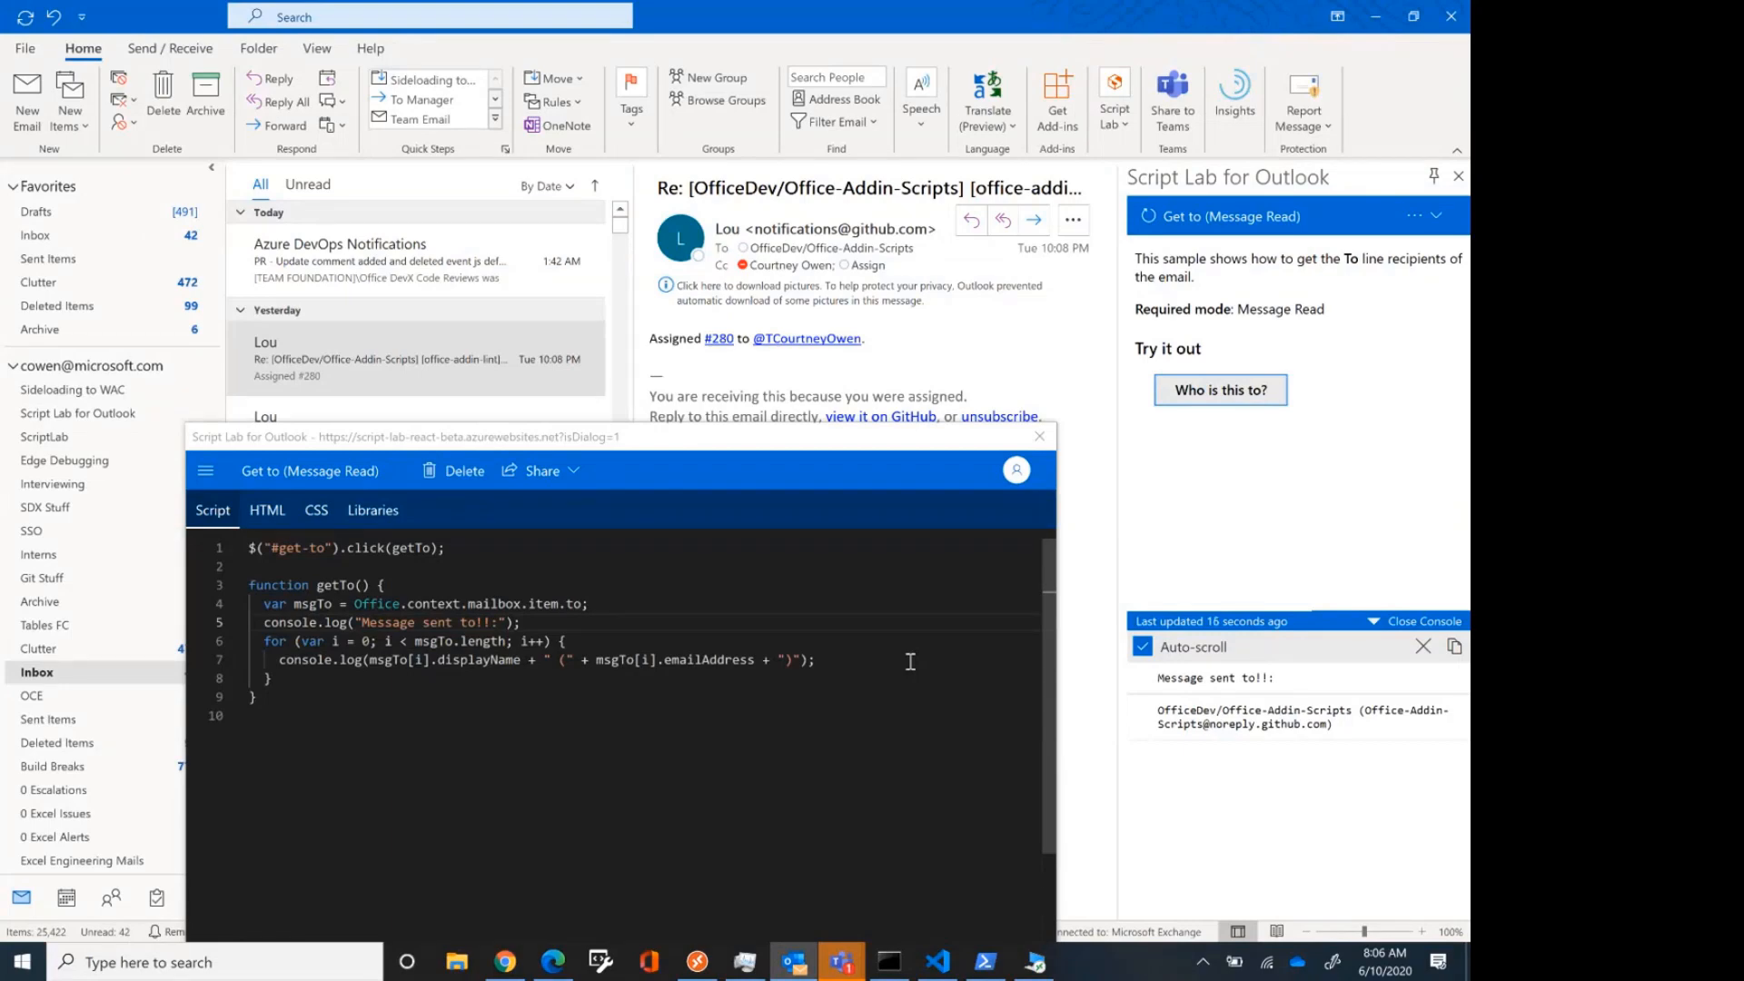
pyautogui.click(503, 962)
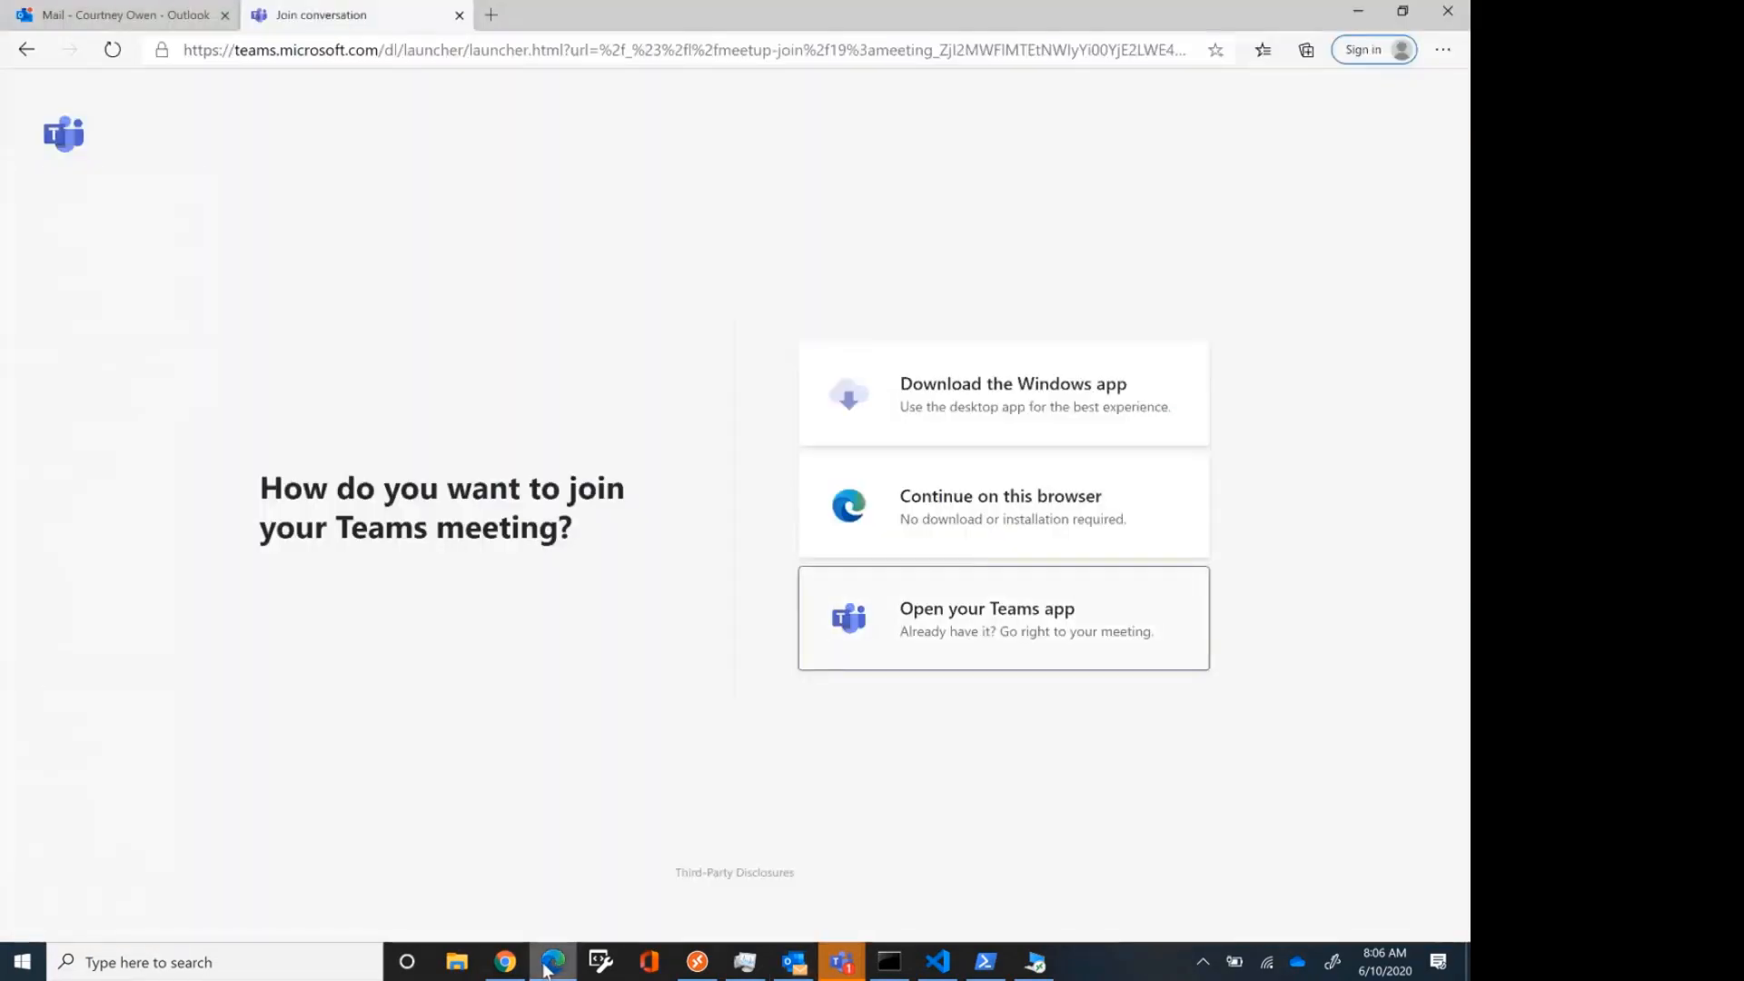
# From the email's More actions in Outlook on the web, run Script Lab for Outlook
pyautogui.click(122, 15)
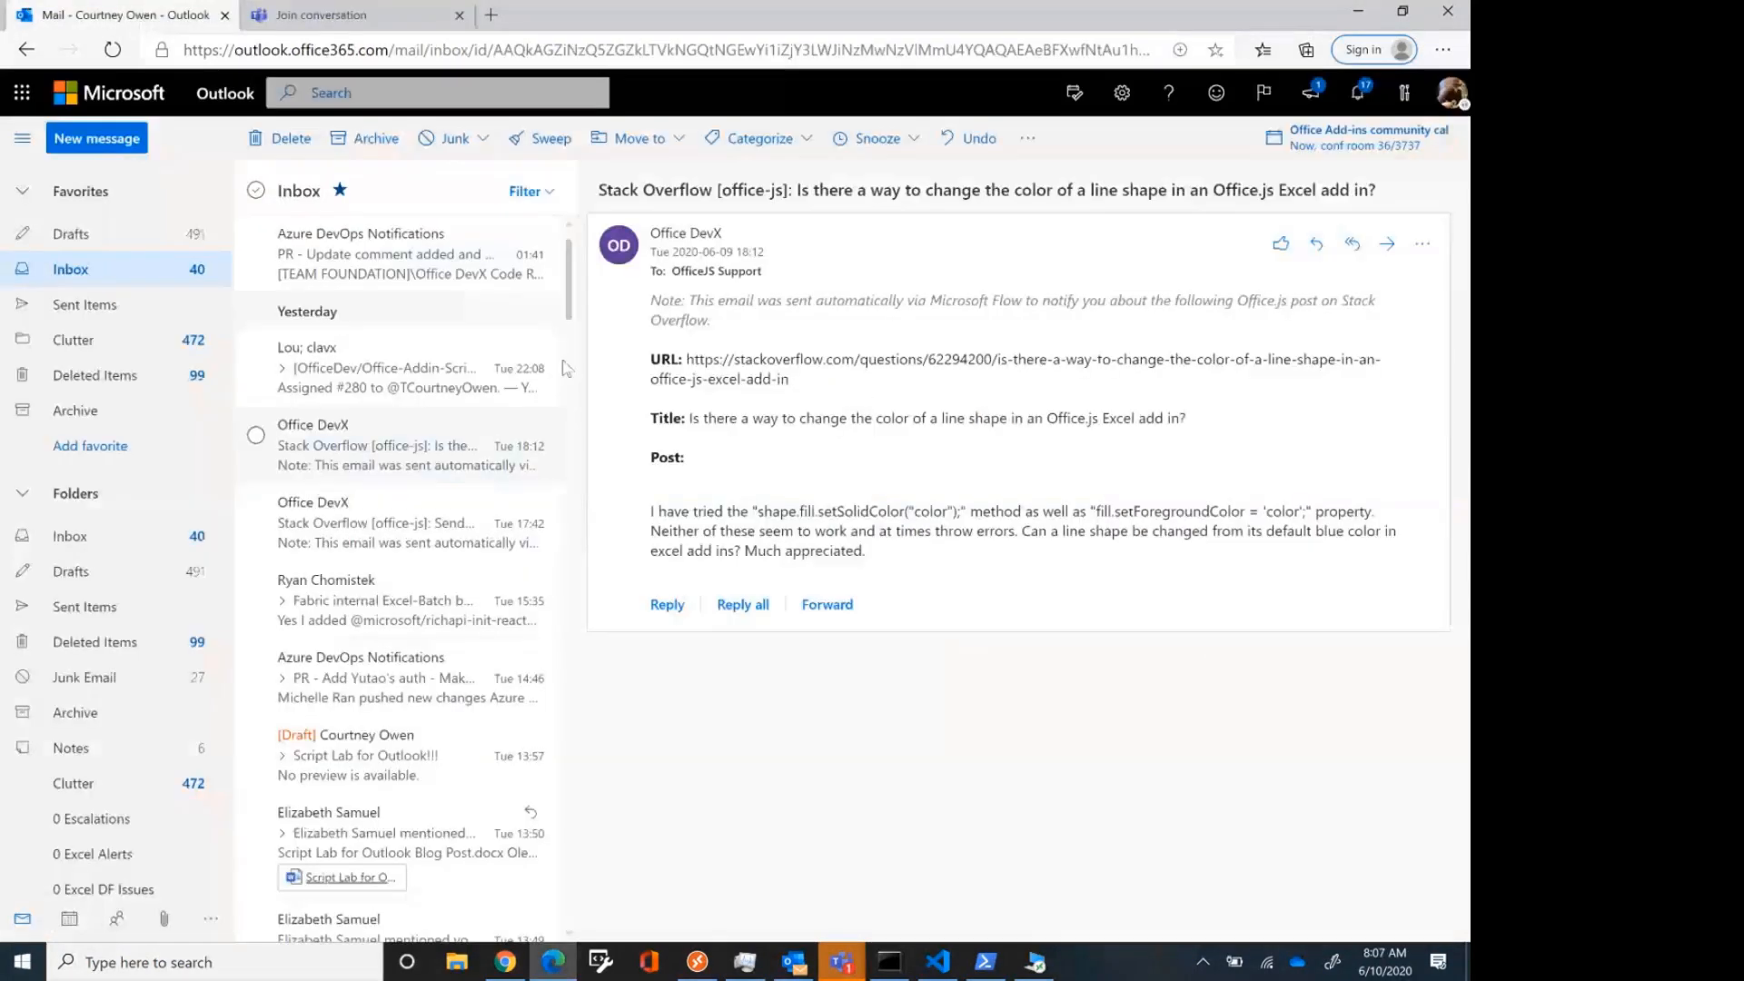
pyautogui.moveTo(1421, 243)
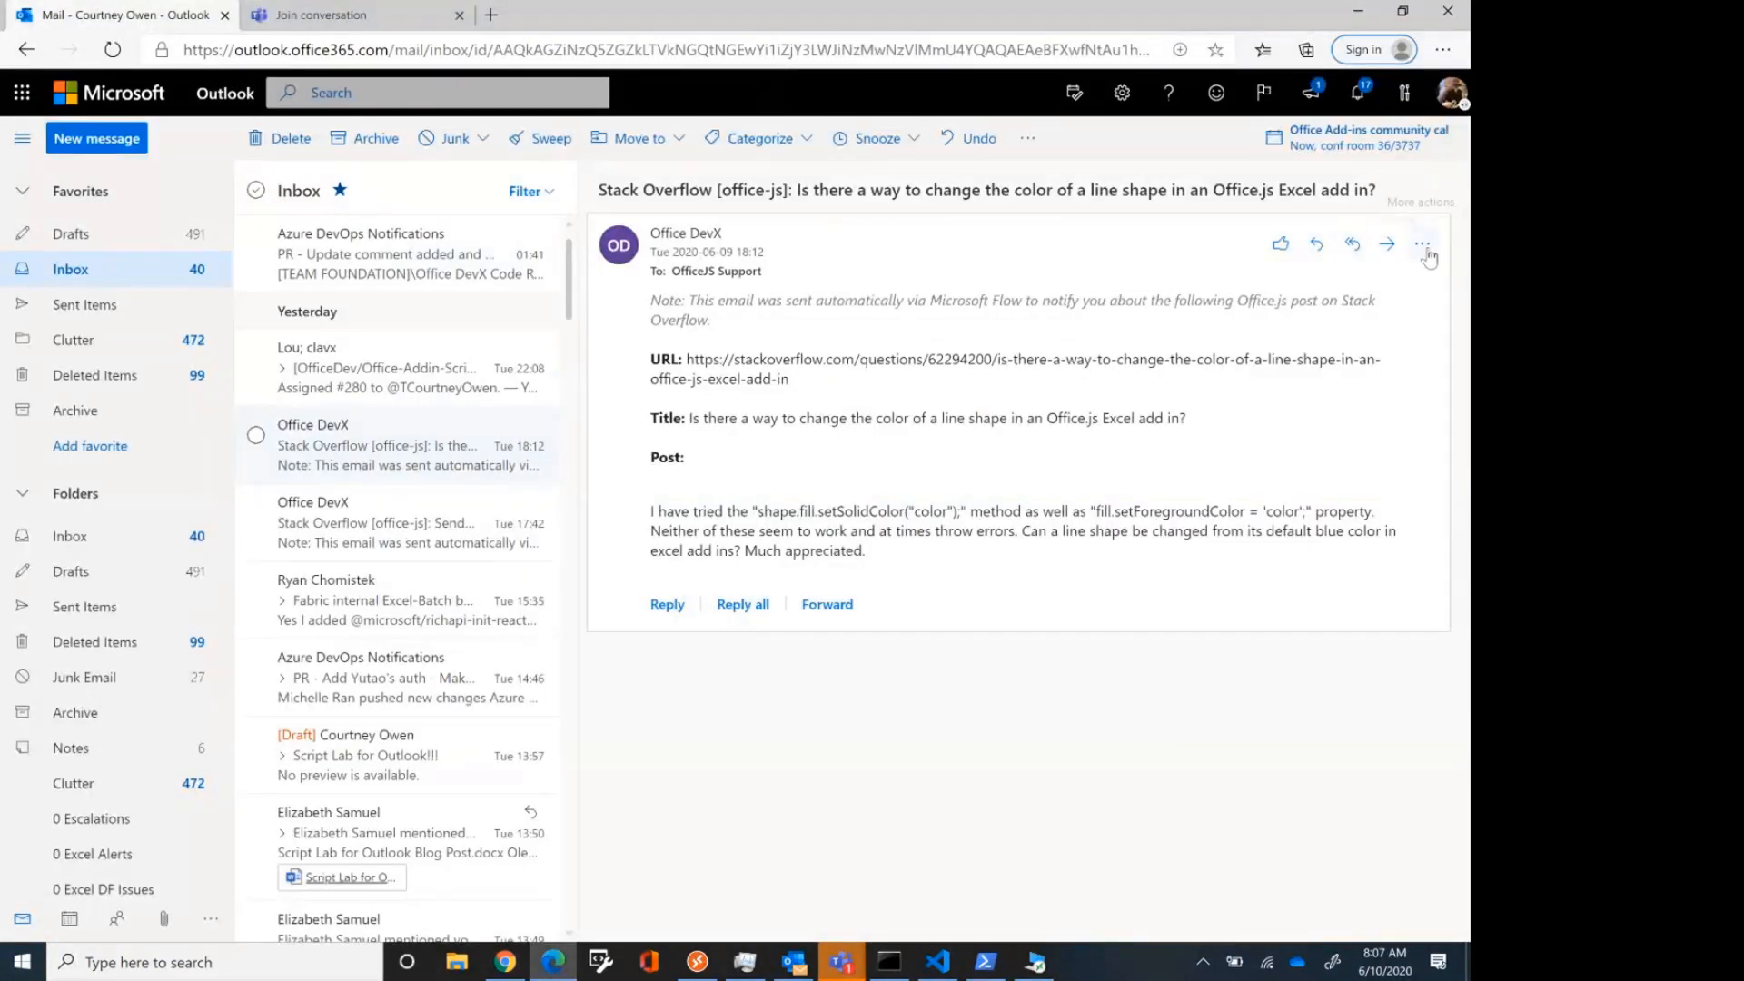
pyautogui.click(1420, 243)
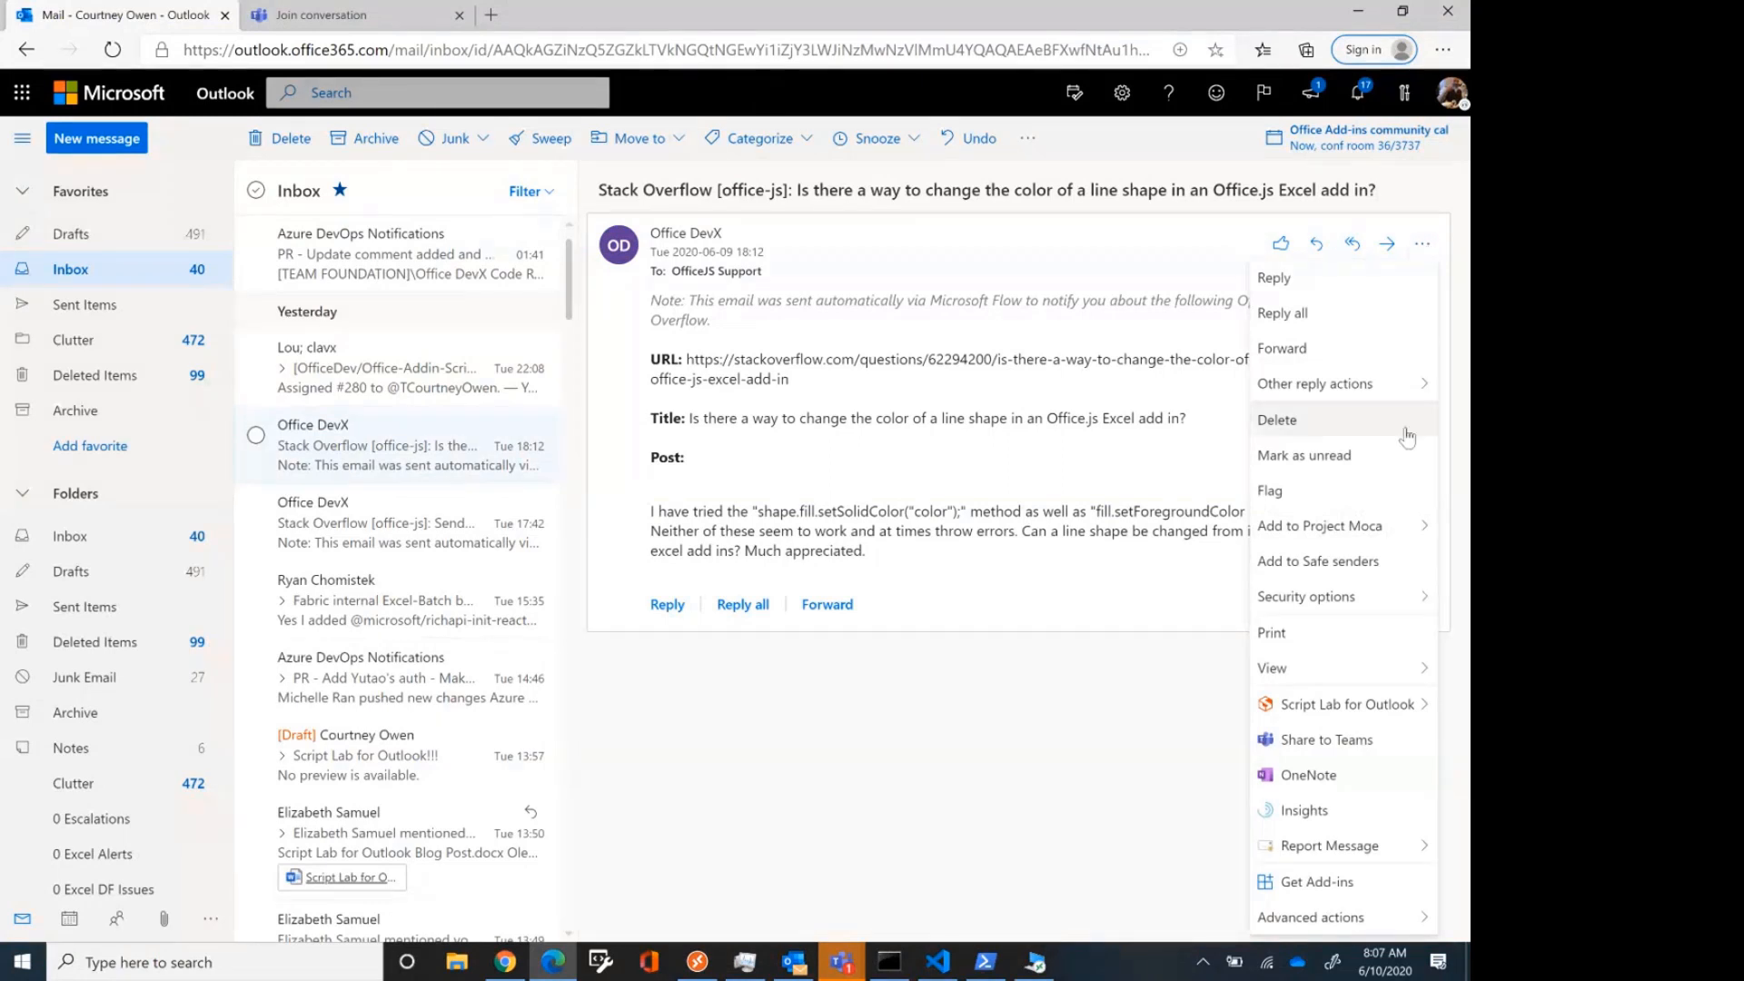
pyautogui.moveTo(1346, 703)
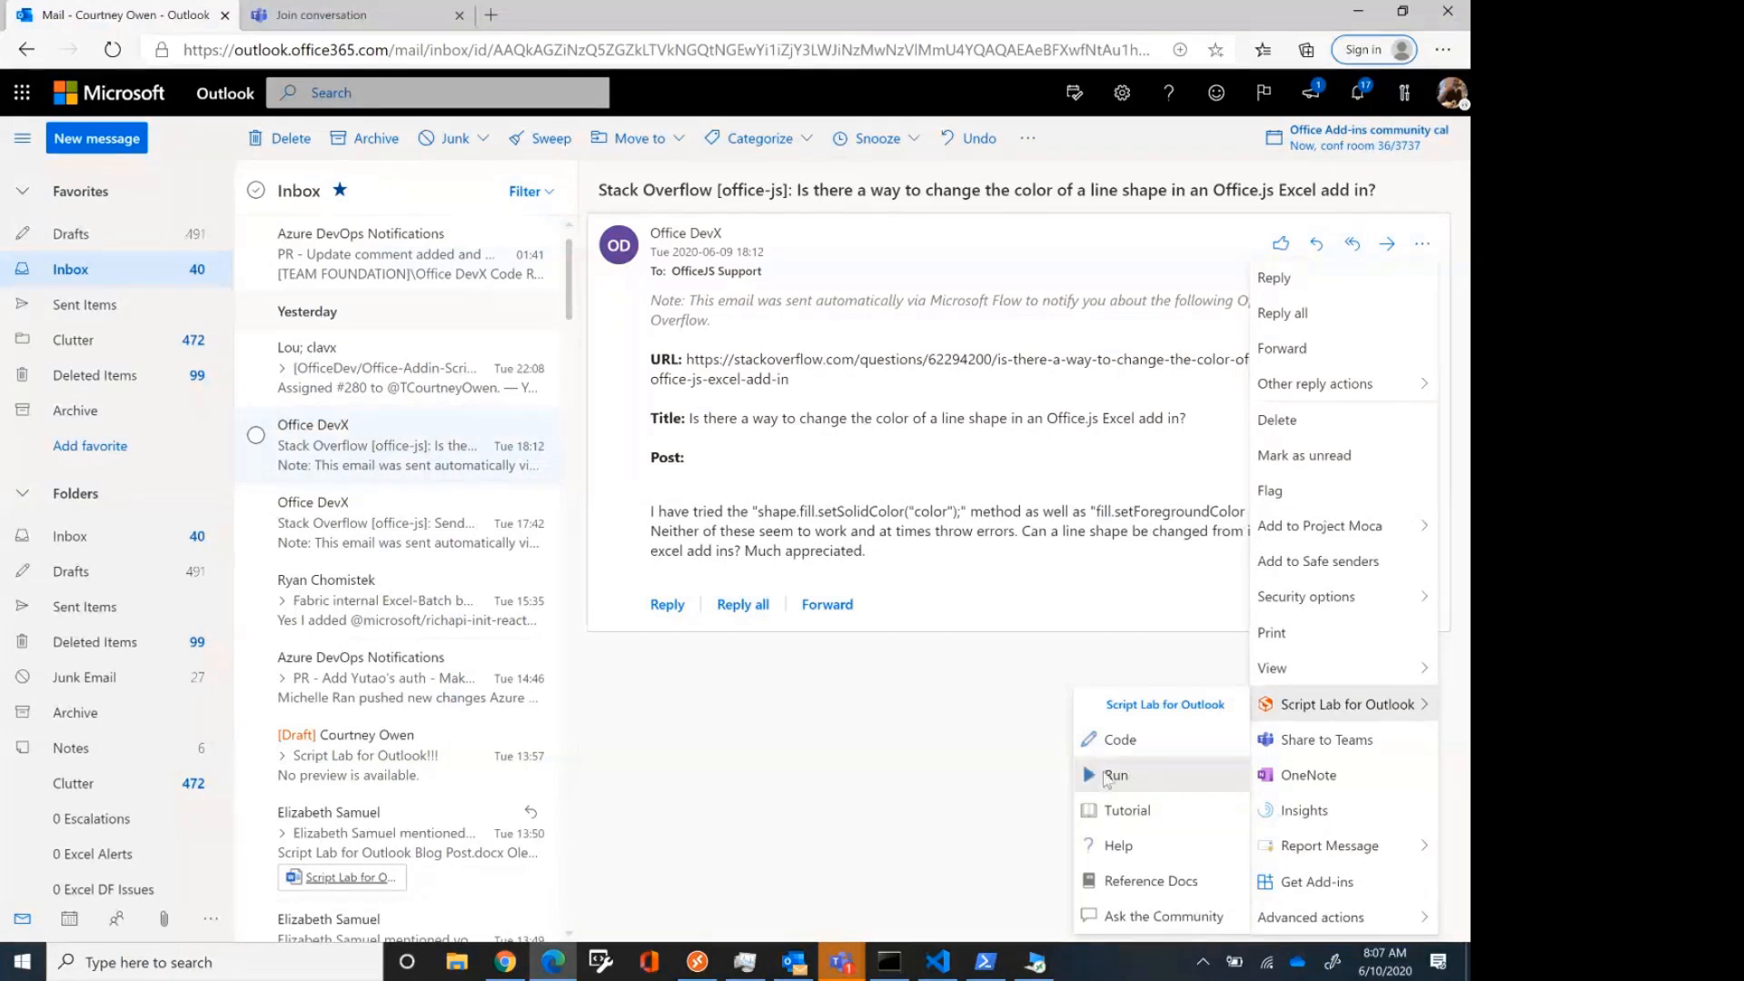
pyautogui.click(1114, 776)
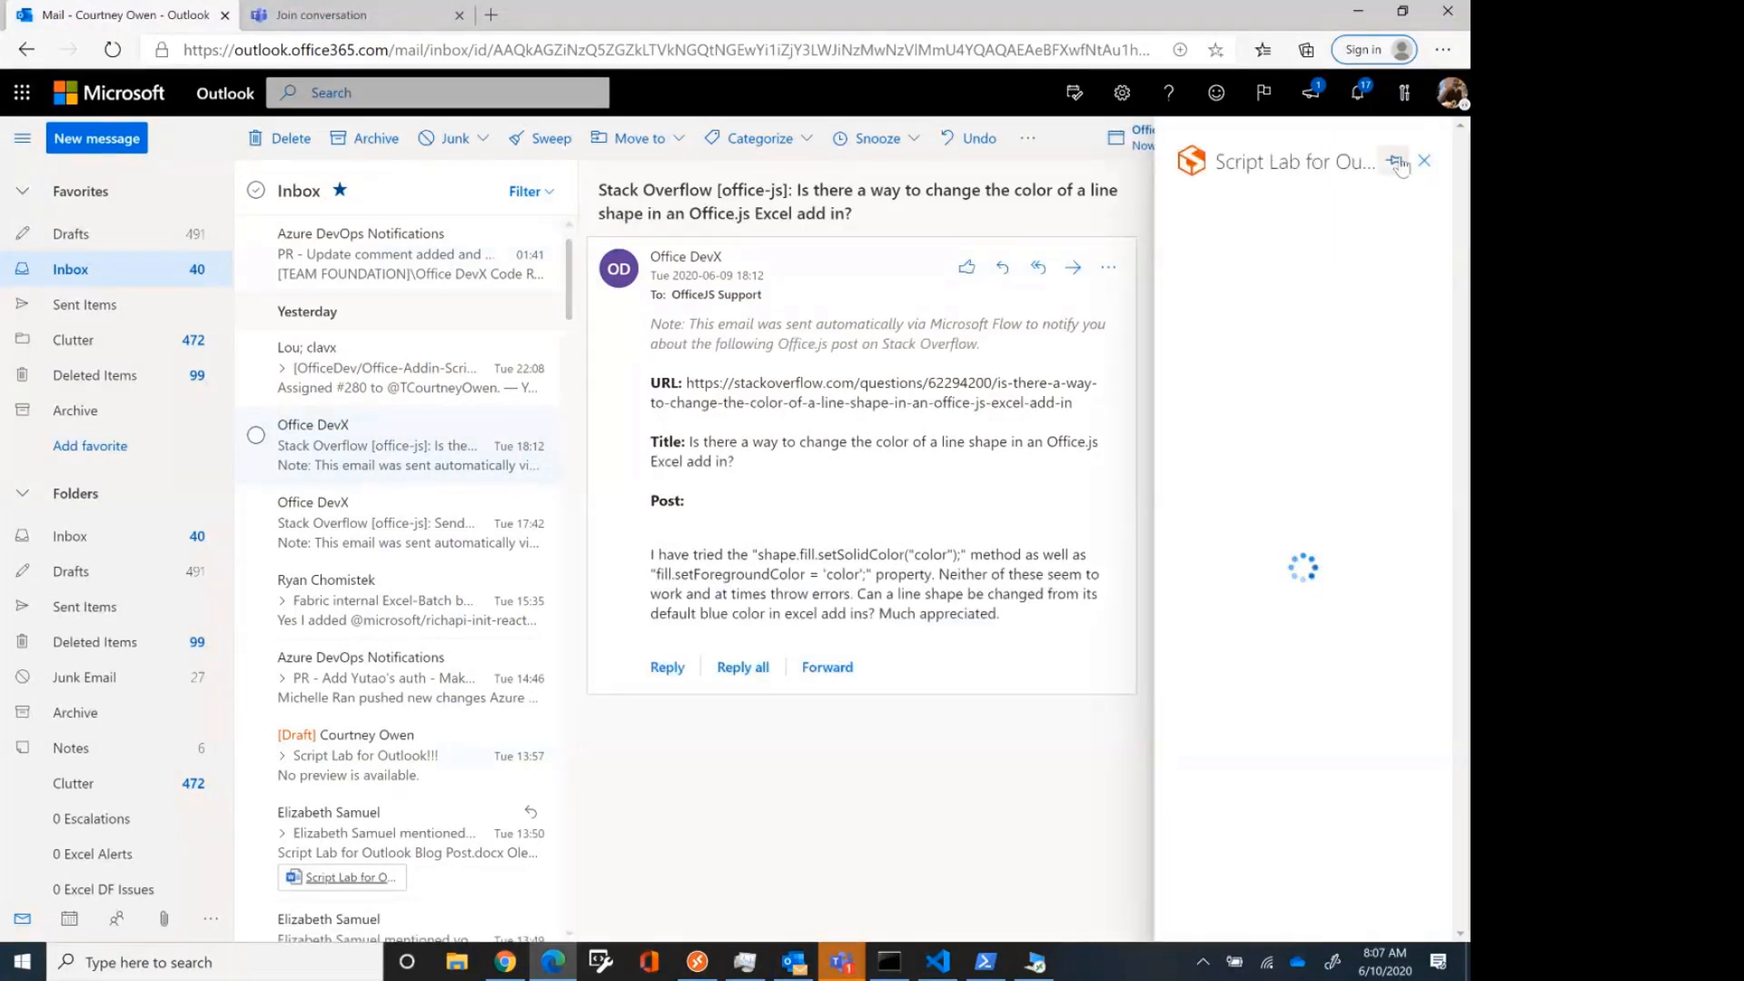
pyautogui.moveTo(1394, 162)
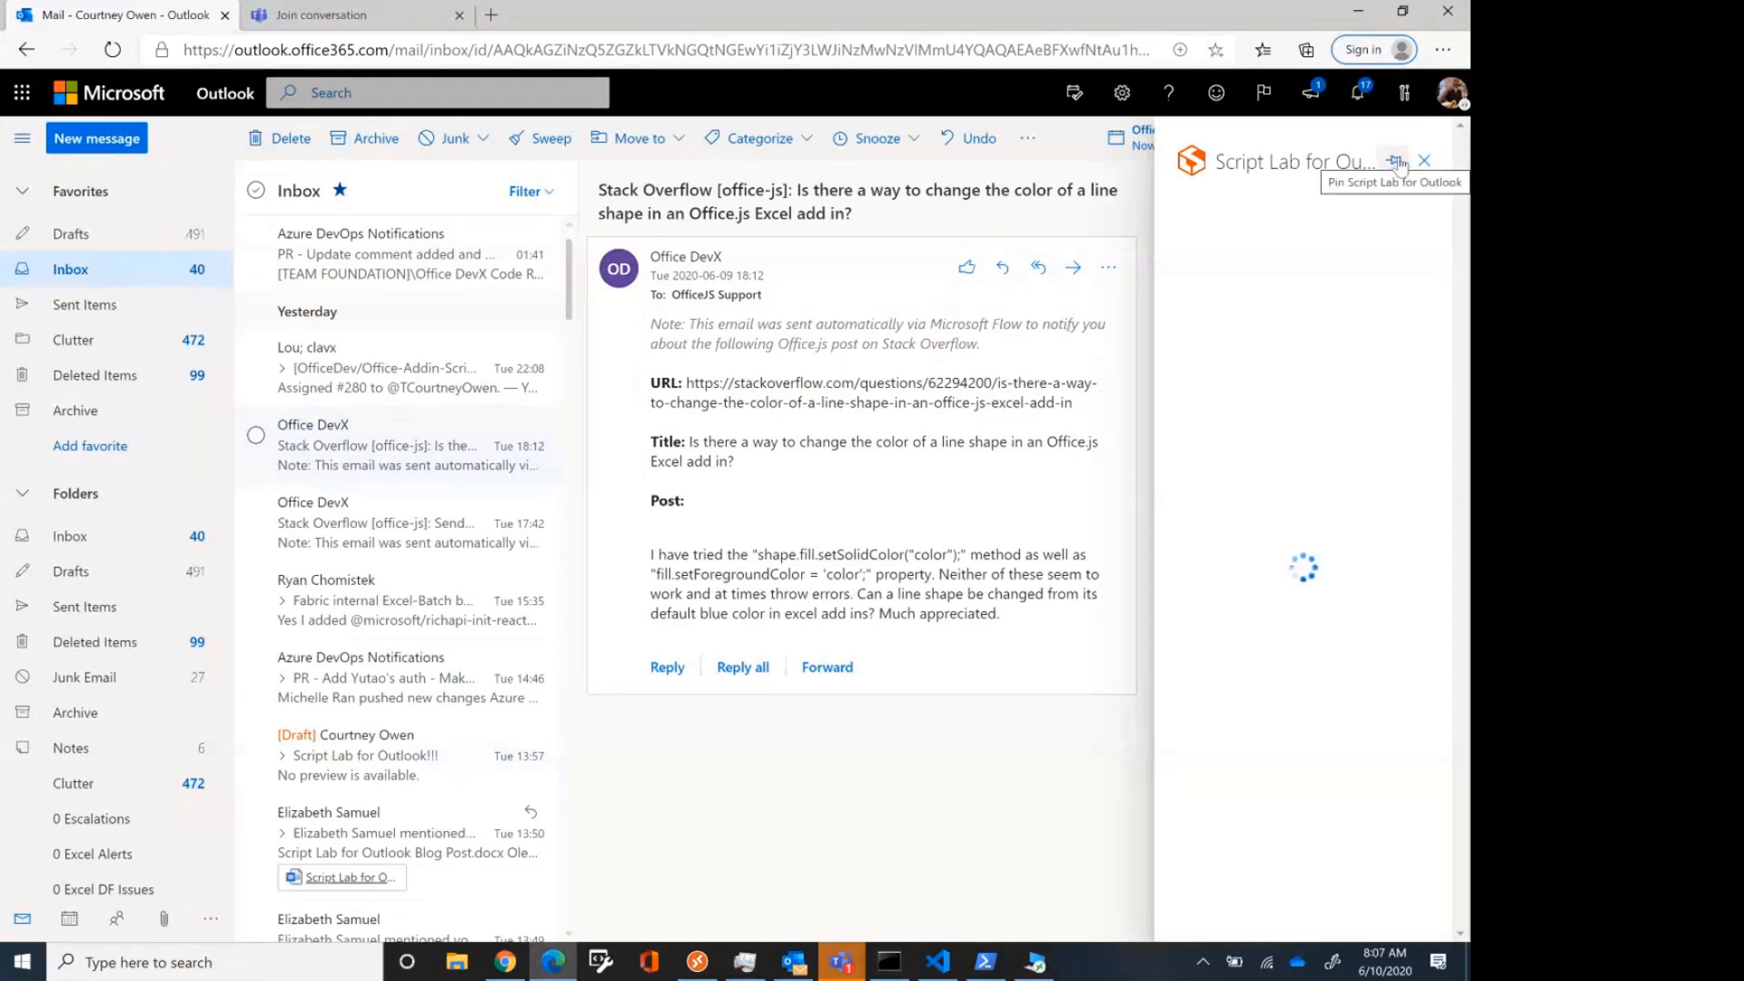